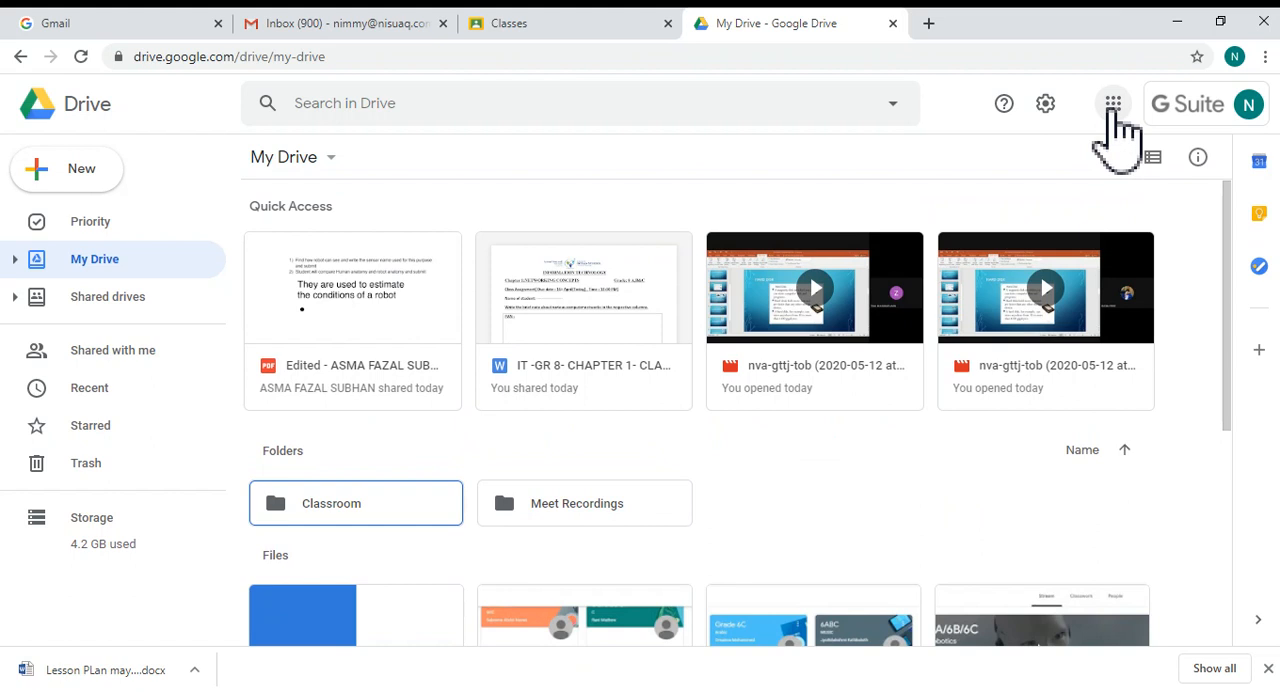
Open the Google apps list and return to Google Drive
left_click(1113, 103)
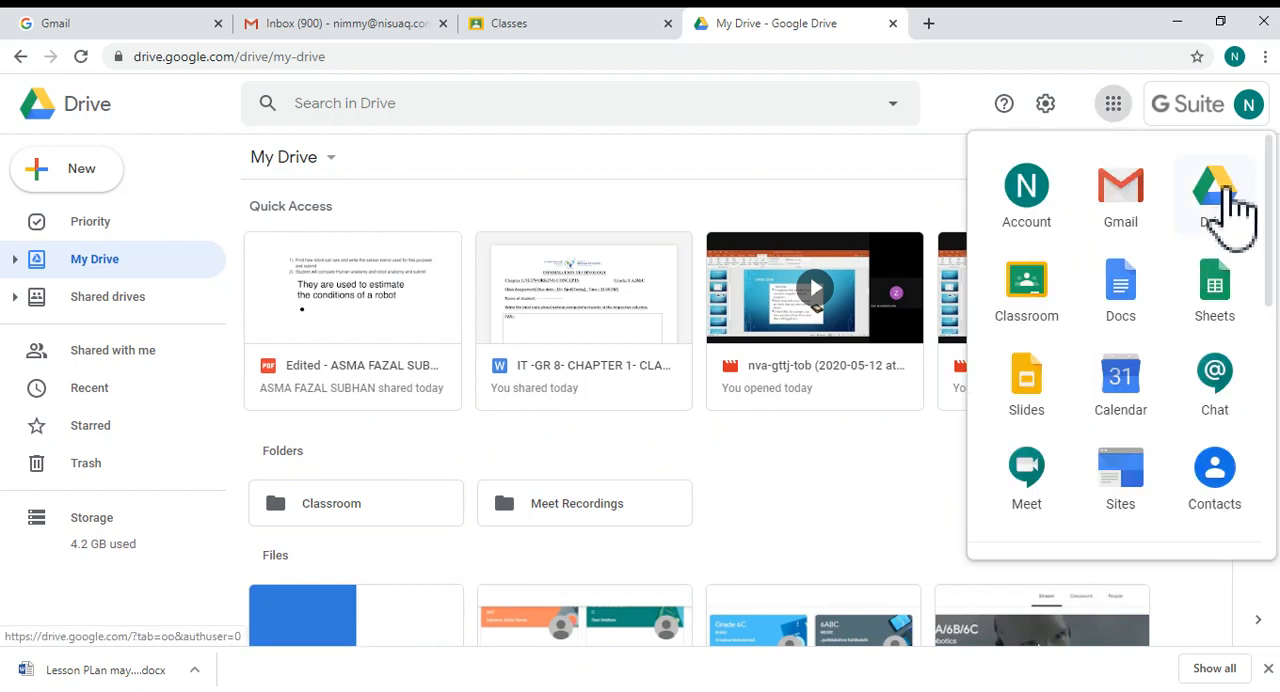
left_click(519, 170)
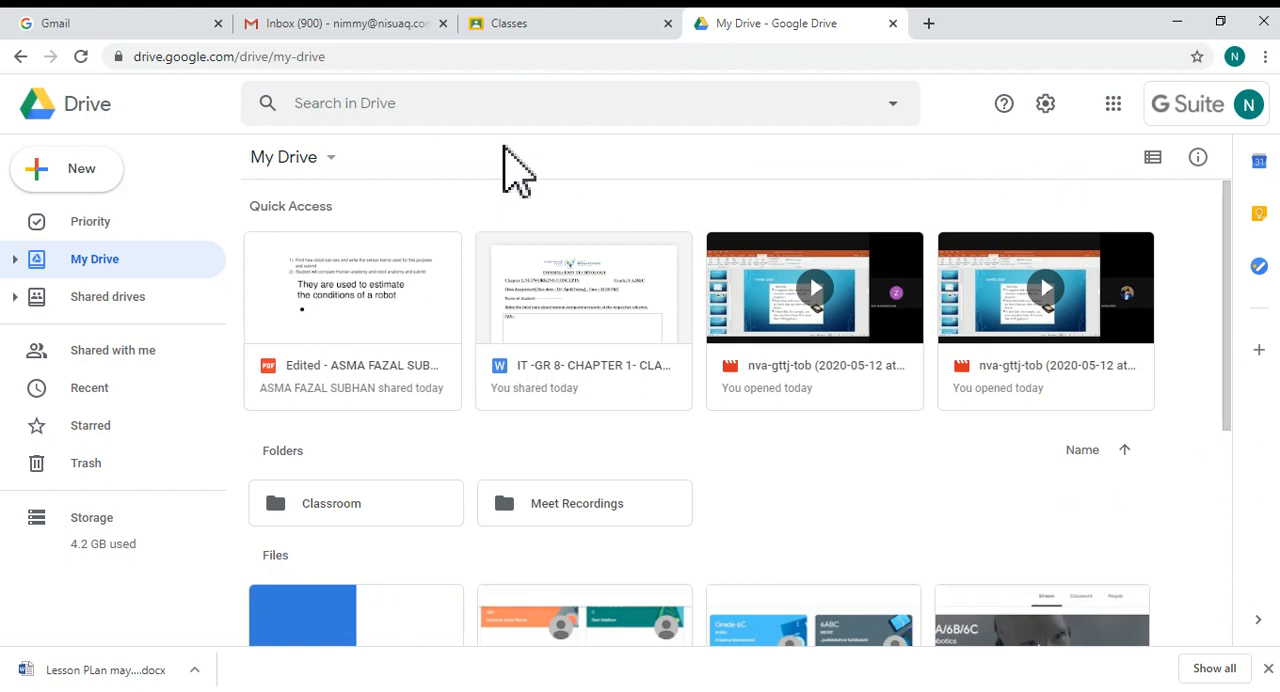
scroll("down", 3)
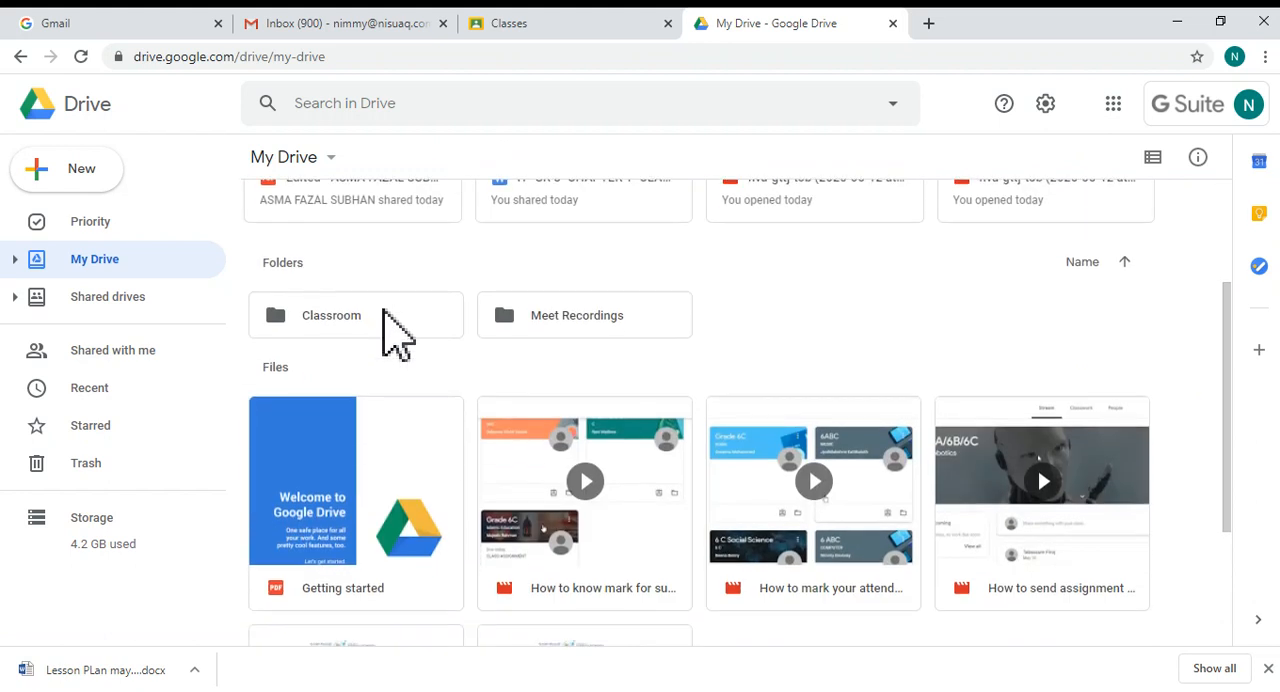
mouse_move(350, 355)
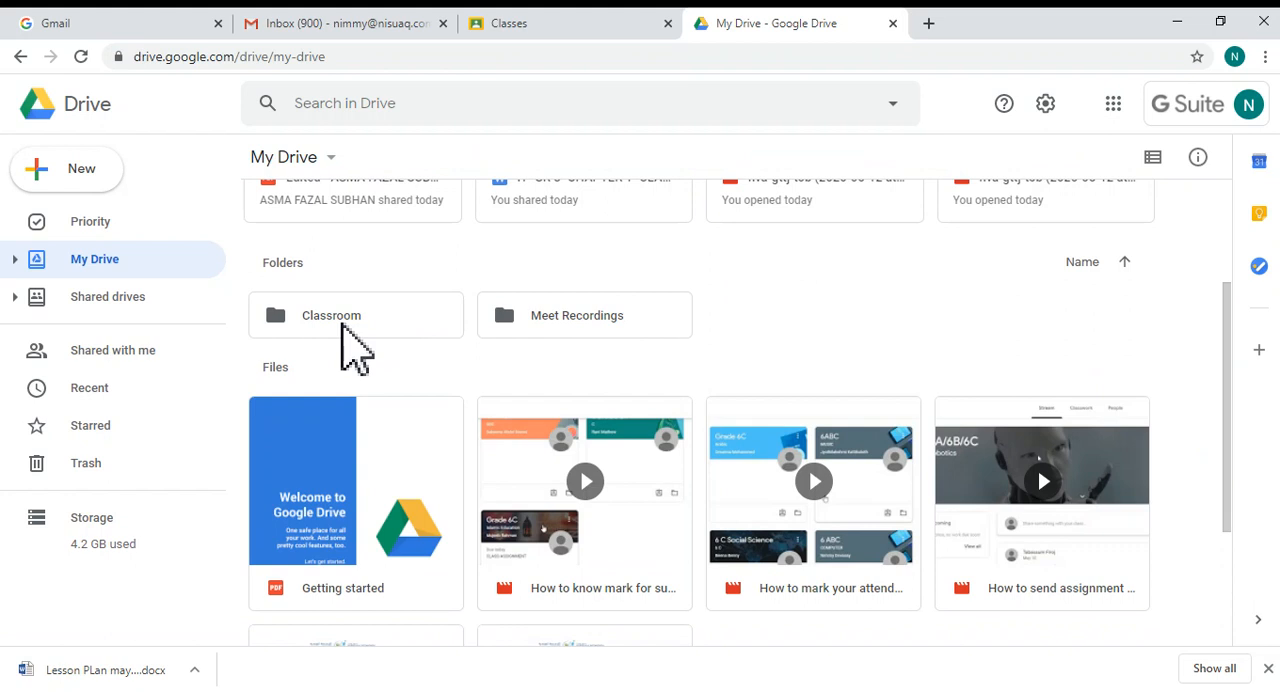
Open Classroom > 6 ABC COMPUTER AB&C and scroll down to its files
double_click(331, 315)
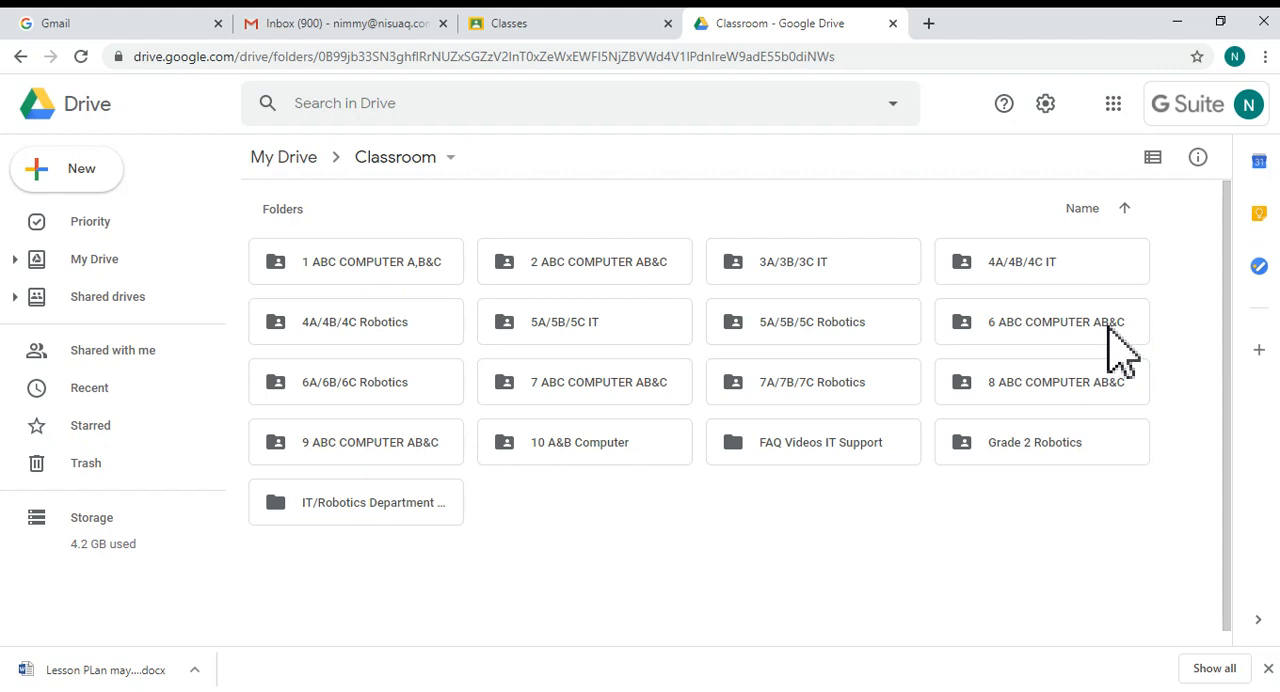
double_click(1041, 321)
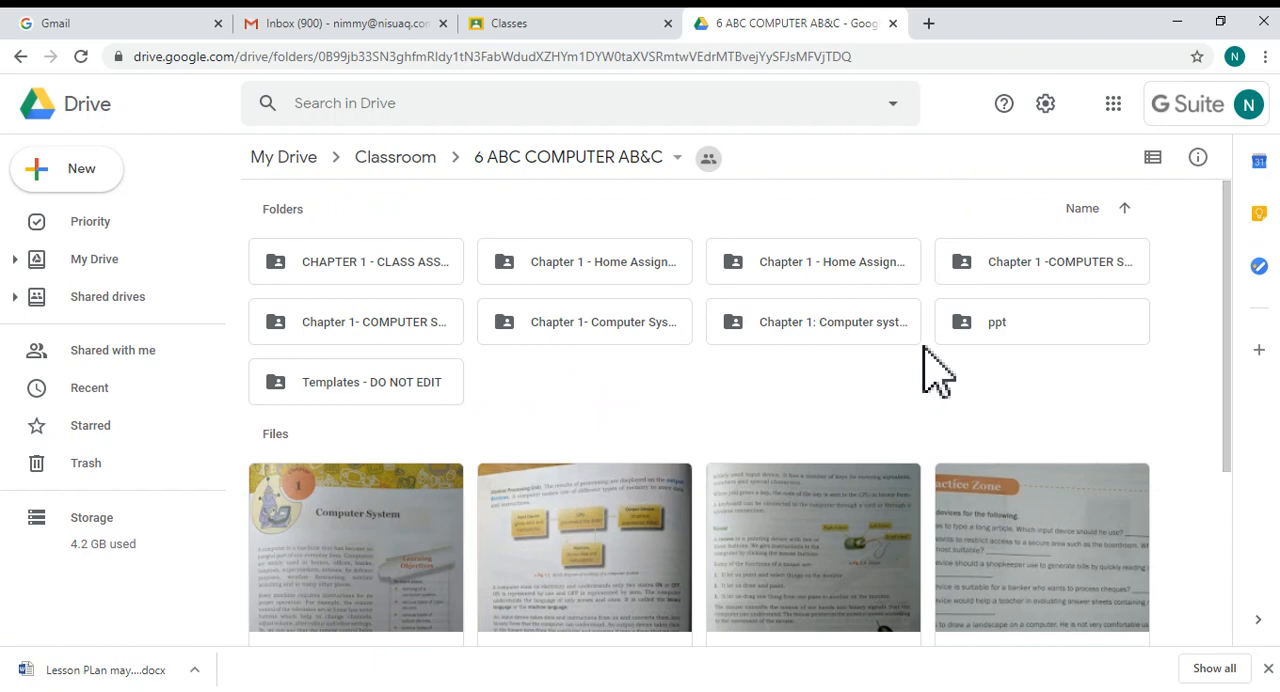
scroll("down", 3)
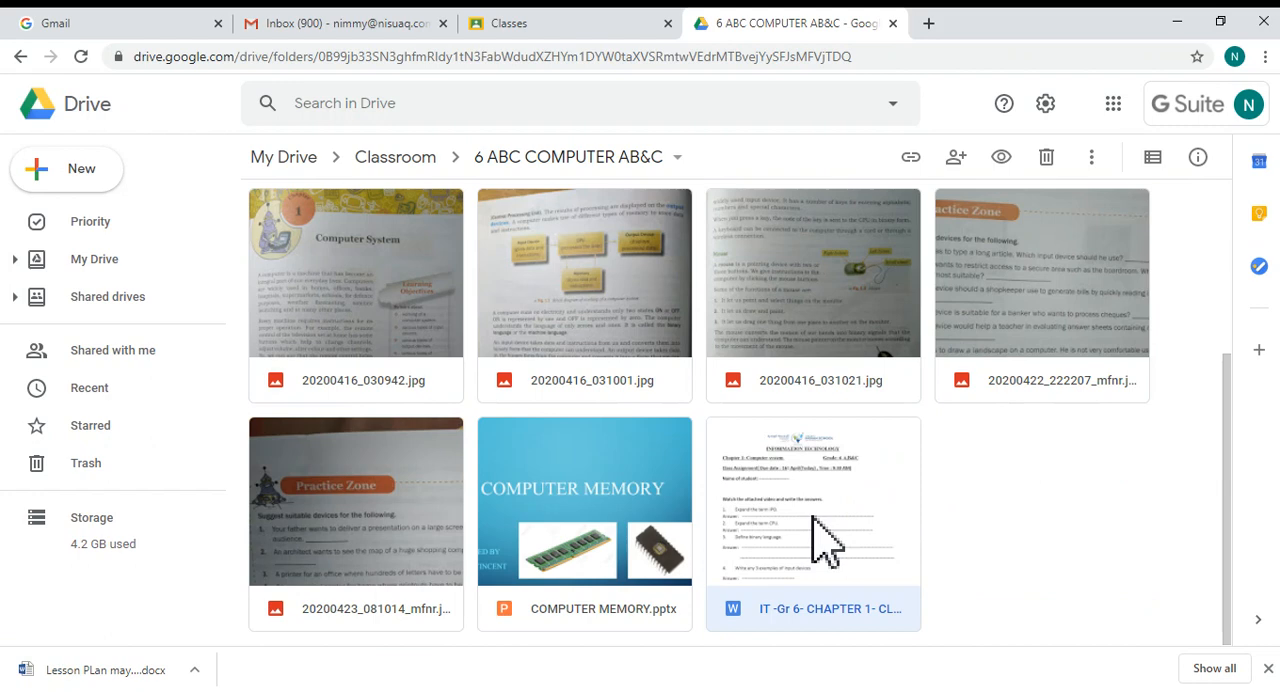
Bring up the shareable link options for the chapter 1 worksheet document
right_click(812, 520)
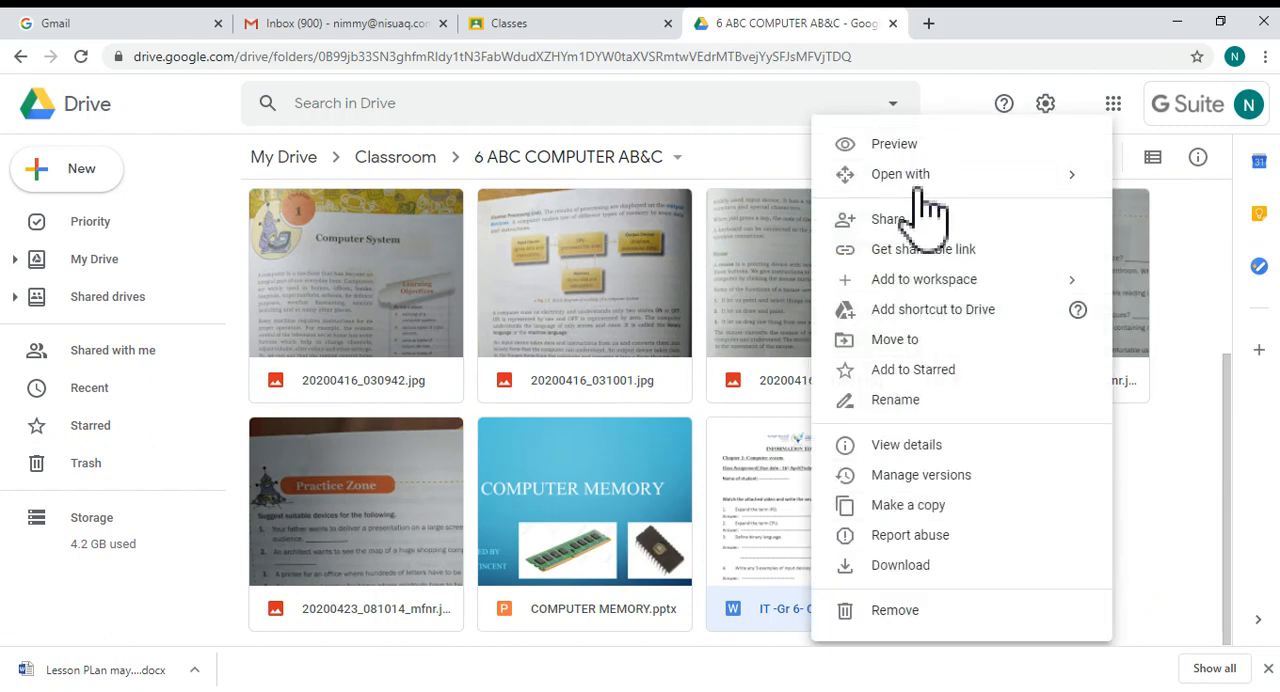
mouse_move(1020, 270)
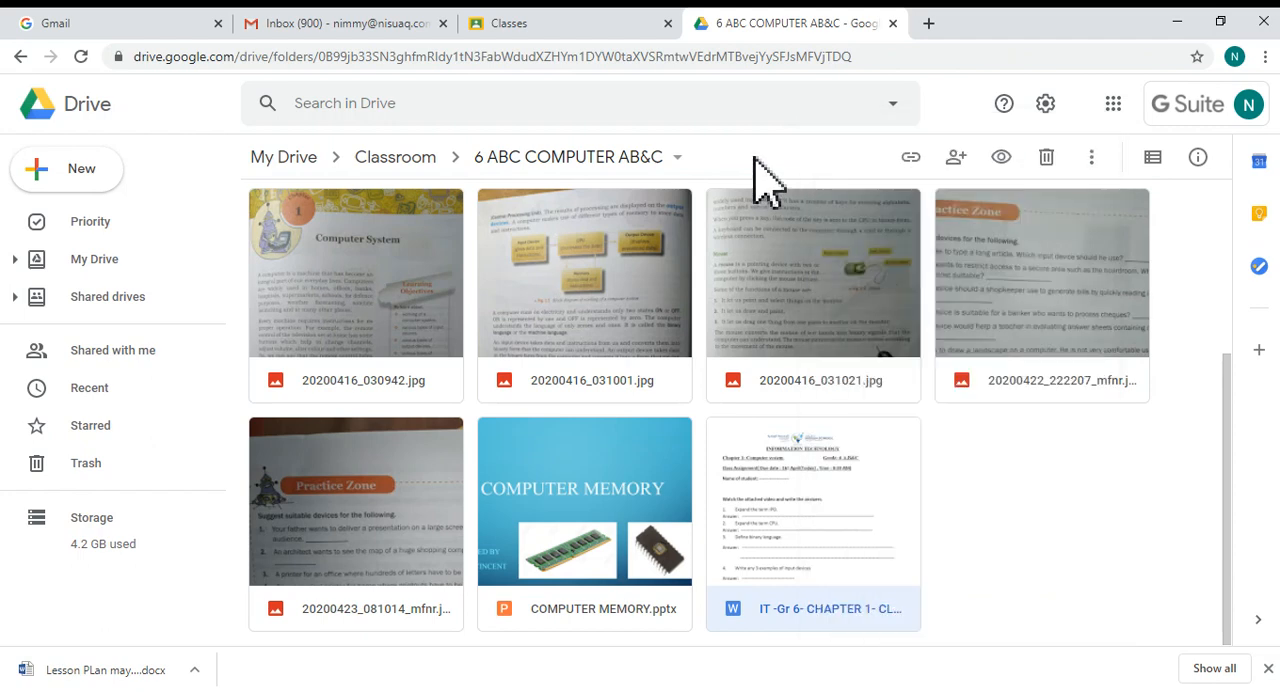
mouse_move(910, 160)
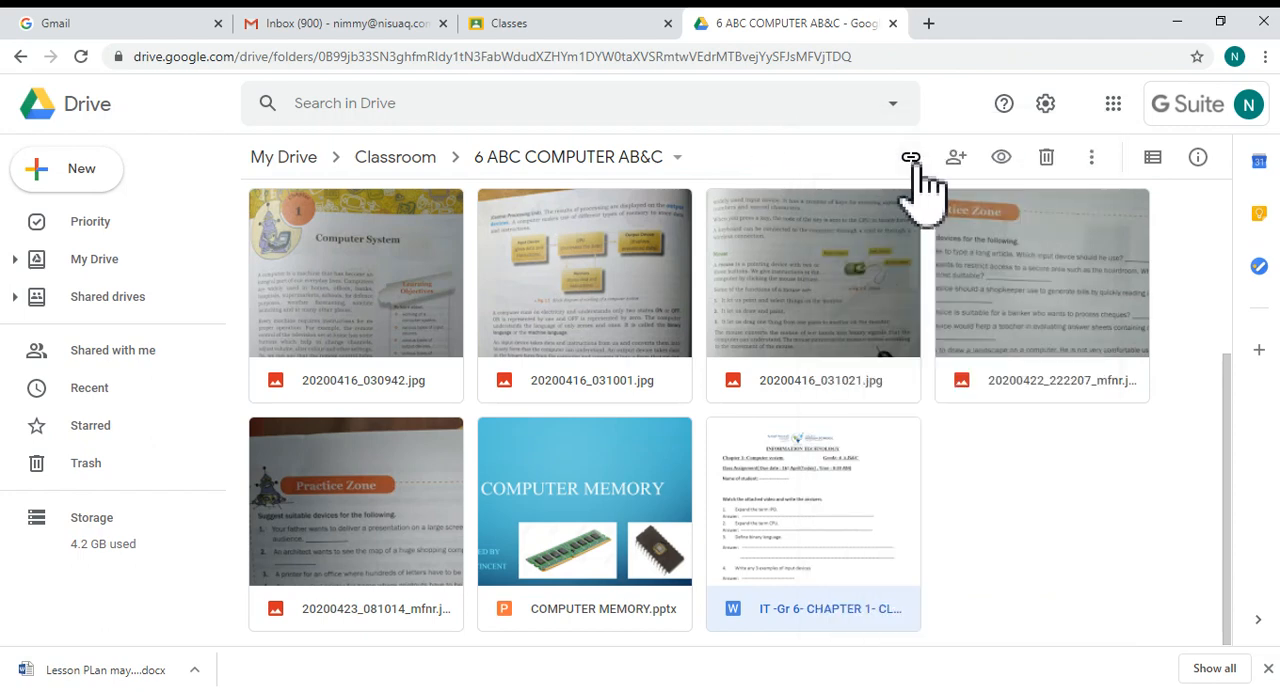
mouse_move(885, 185)
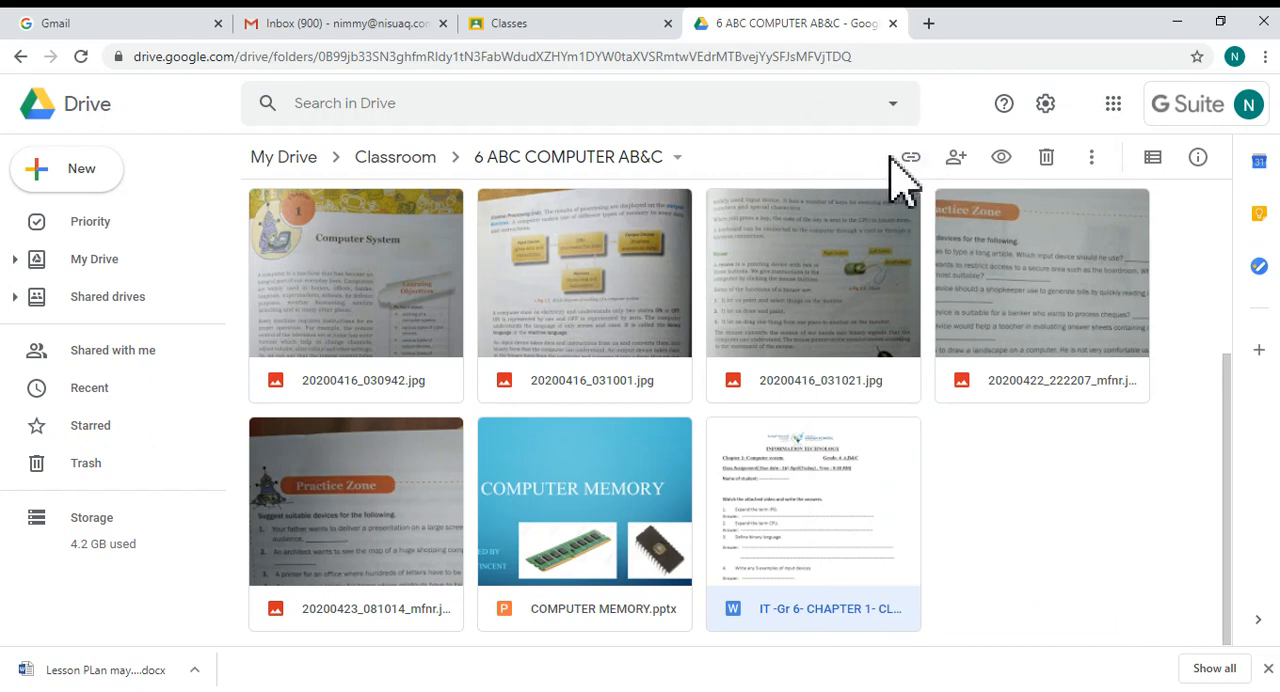
left_click(910, 157)
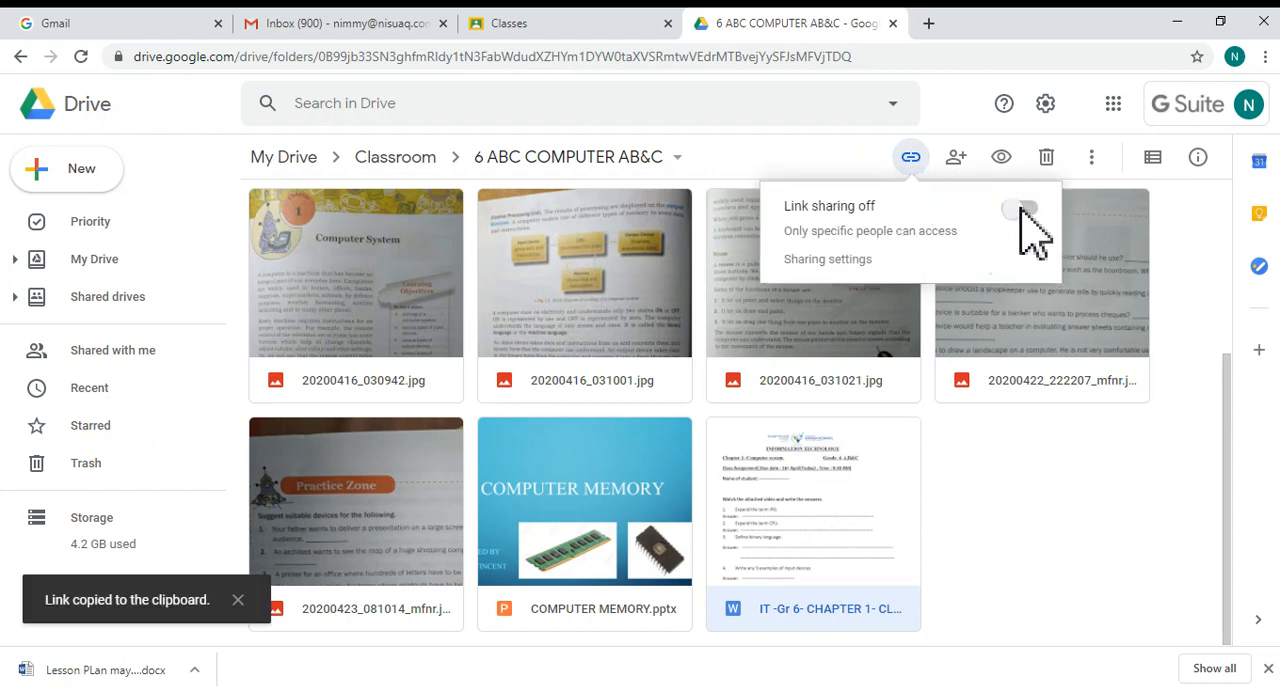
mouse_move(870, 230)
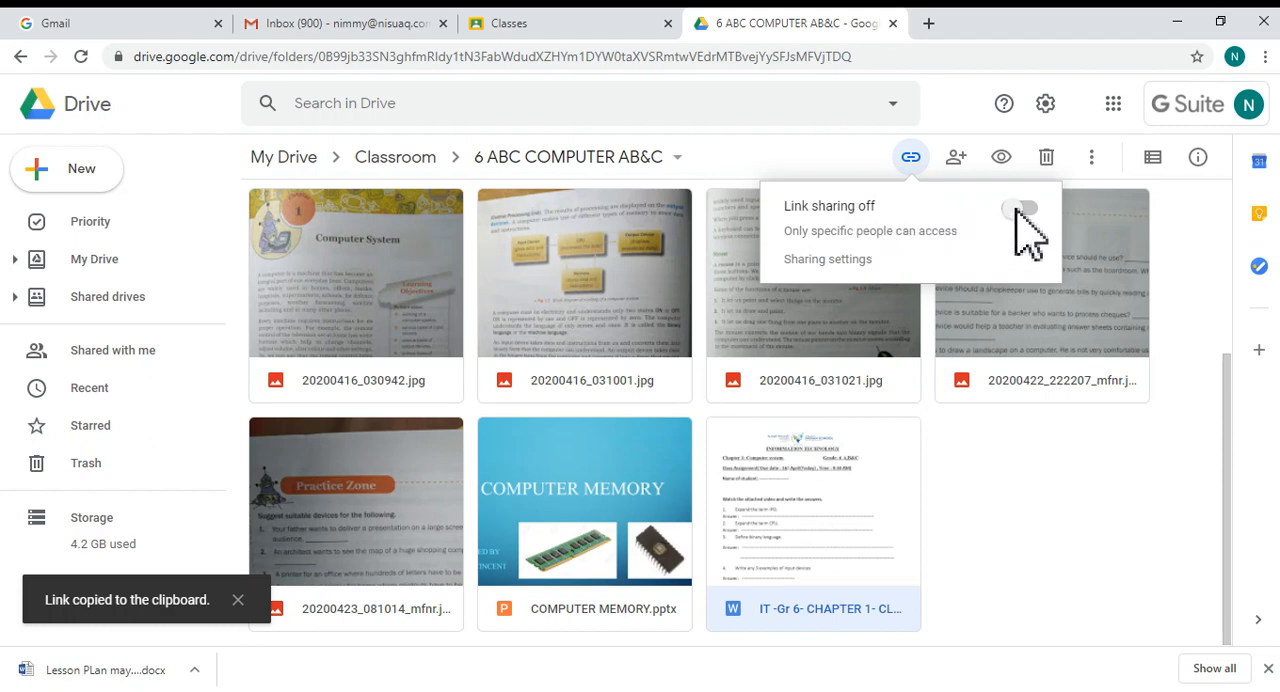
Turn on link sharing so anyone at The New Indian School can view the worksheet
left_click(1020, 210)
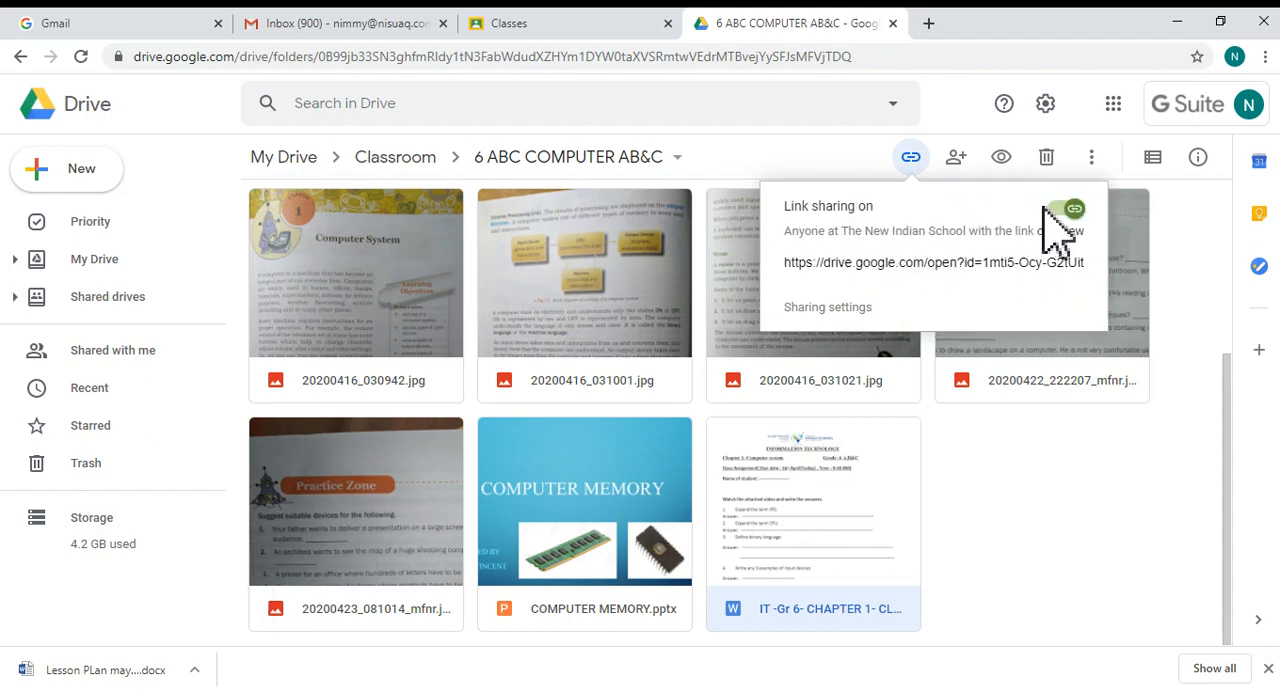
left_click(1066, 208)
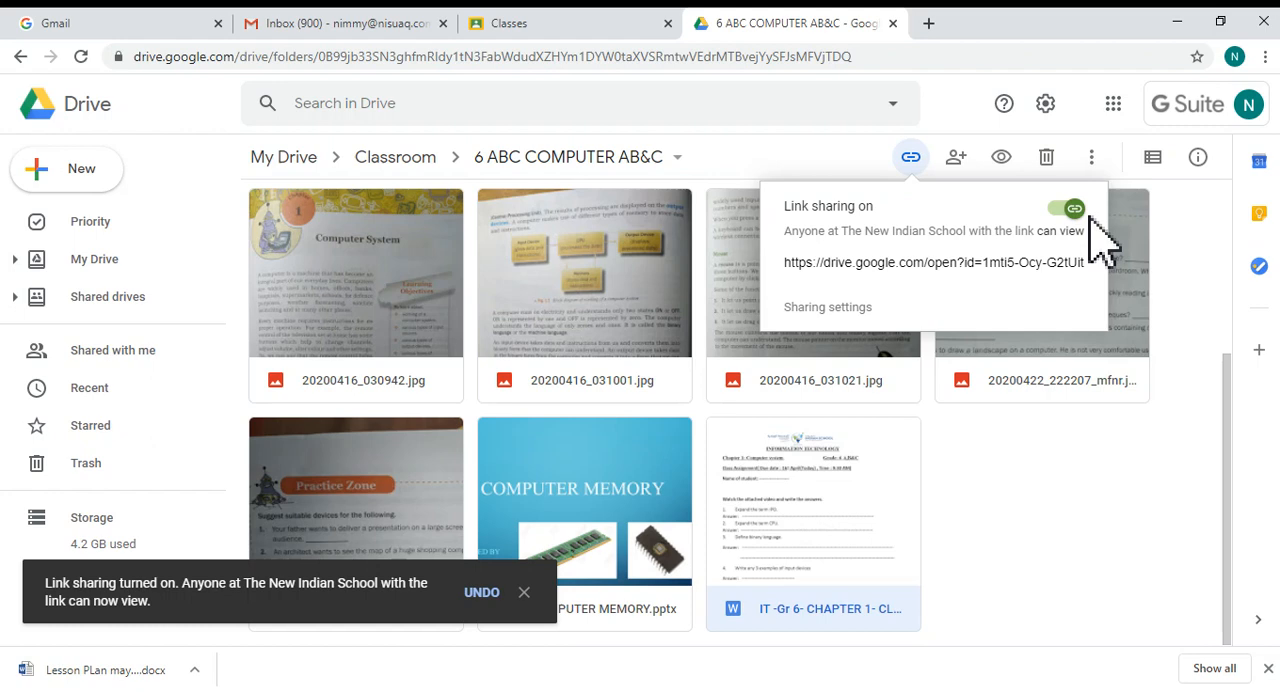
mouse_move(1000, 340)
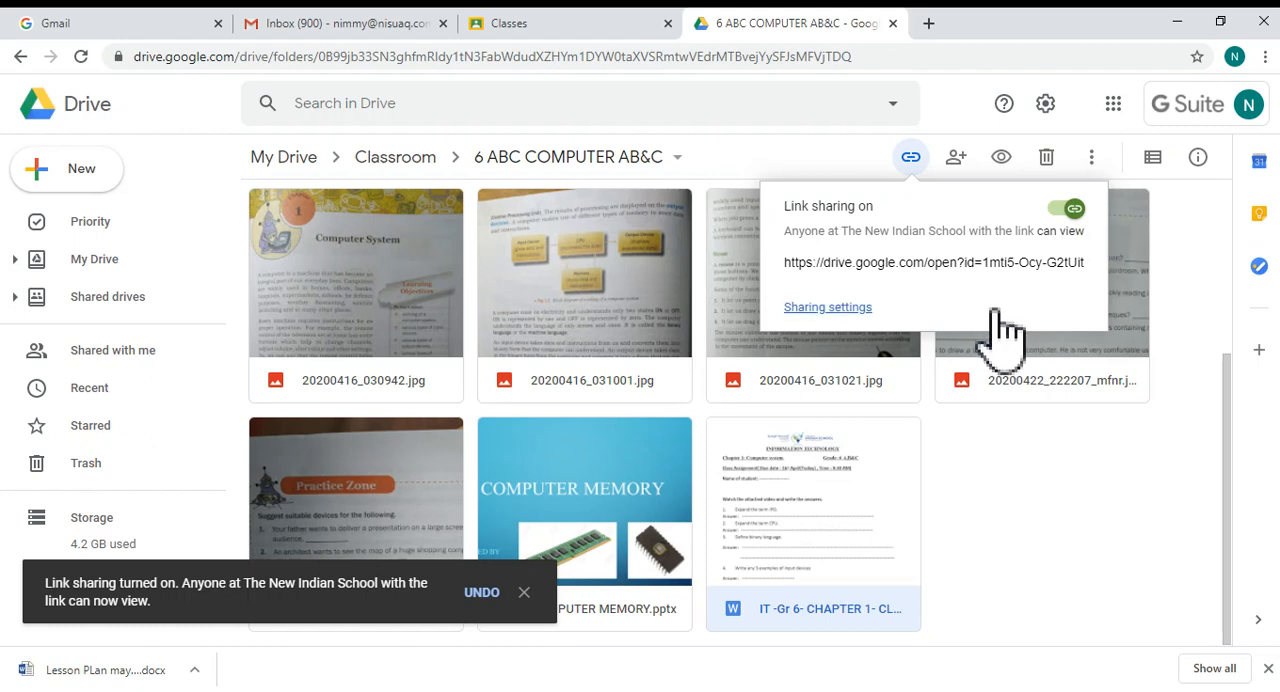
mouse_move(1050, 255)
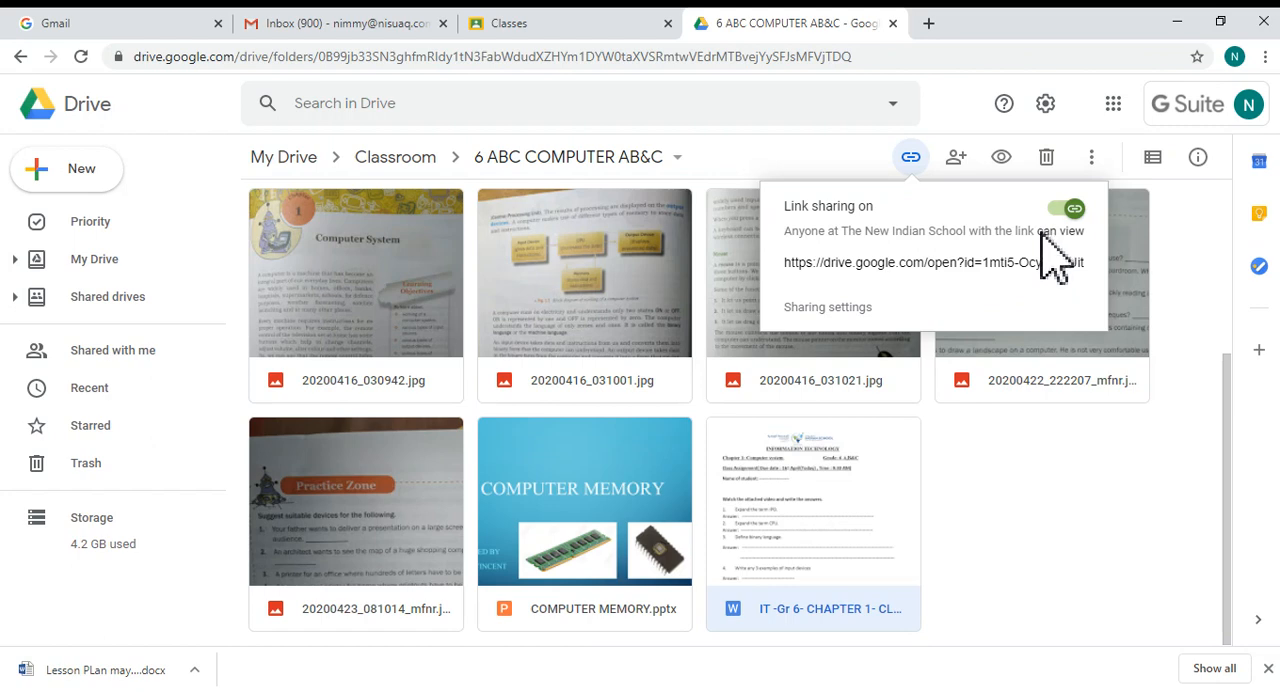
mouse_move(843, 340)
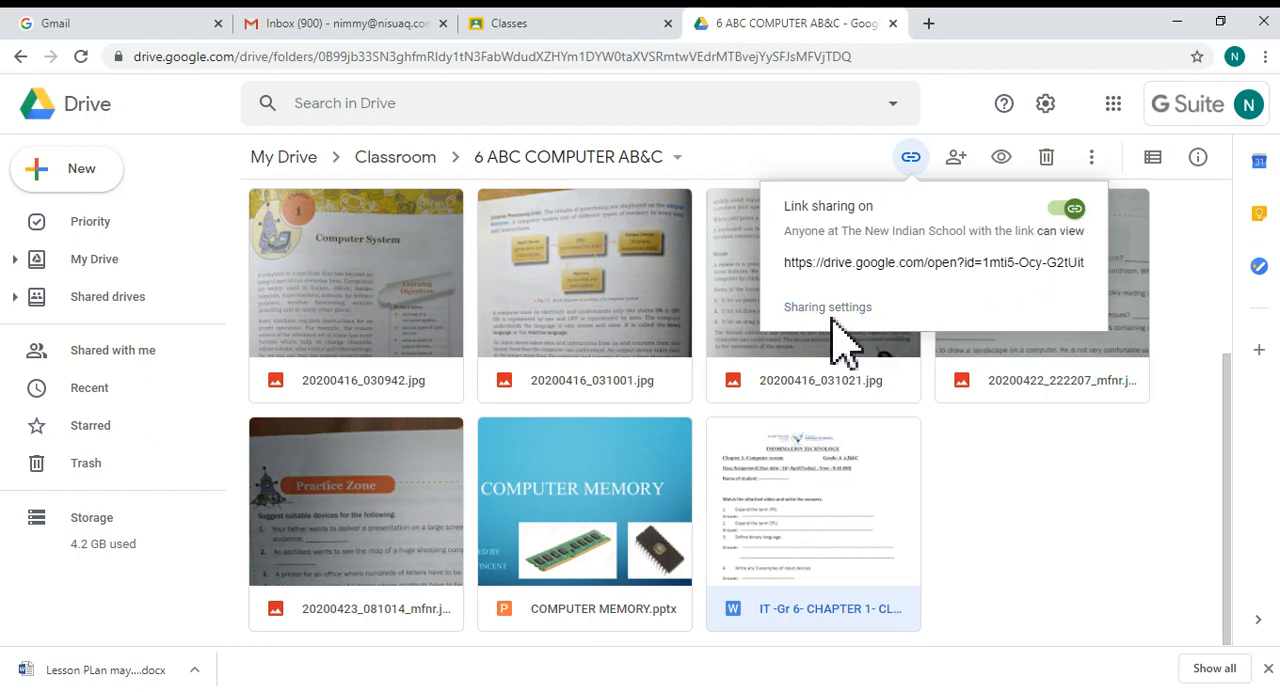
mouse_move(828, 307)
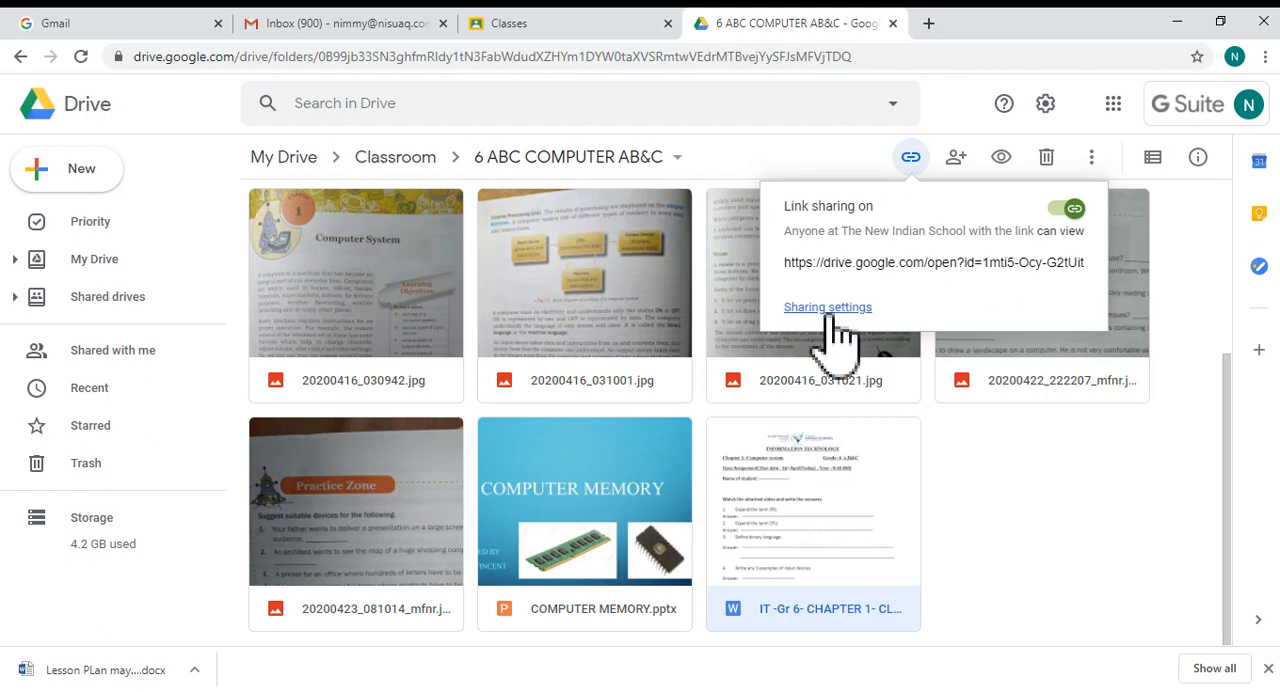
In sharing settings, set 'Anyone at The New Indian School with the link can edit'
left_click(828, 307)
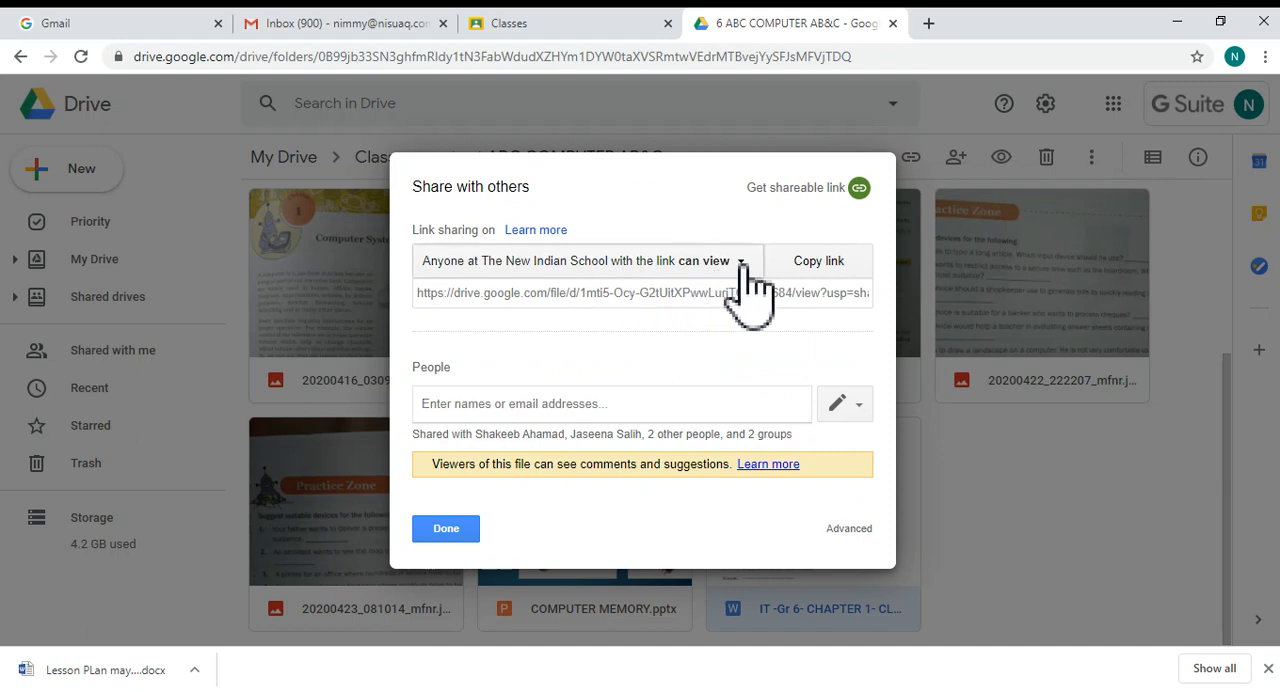
left_click(740, 261)
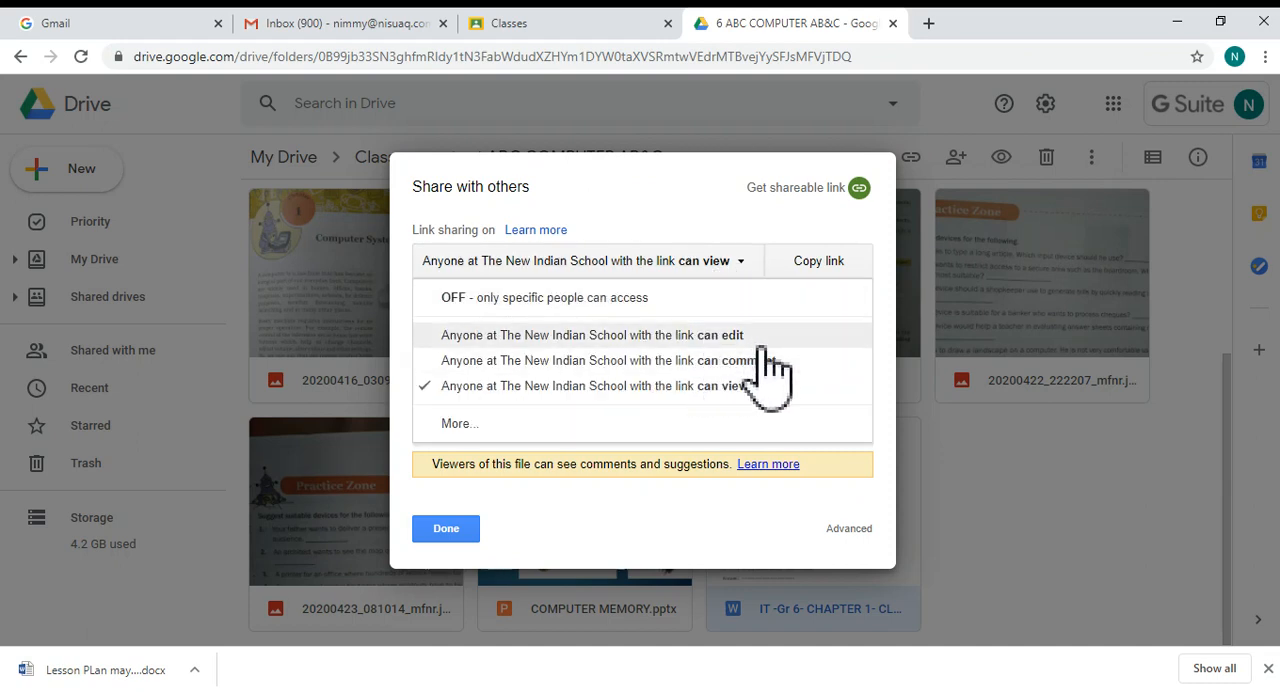
mouse_move(795, 380)
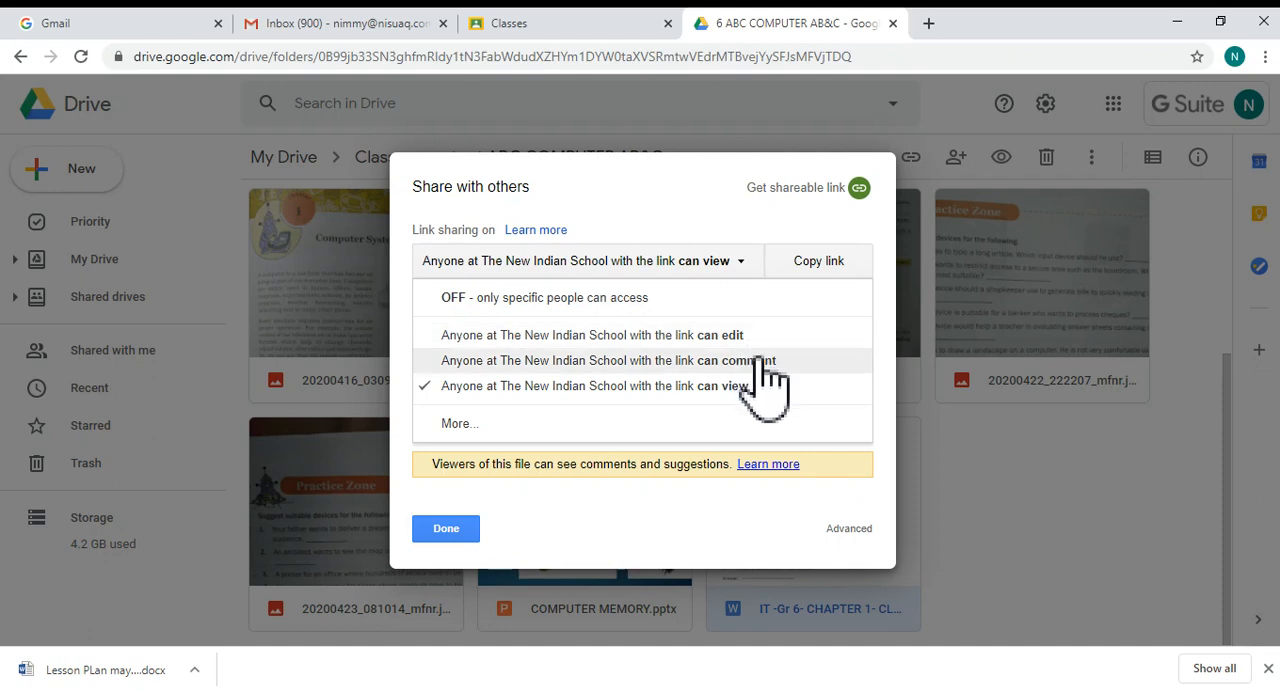
mouse_move(690, 395)
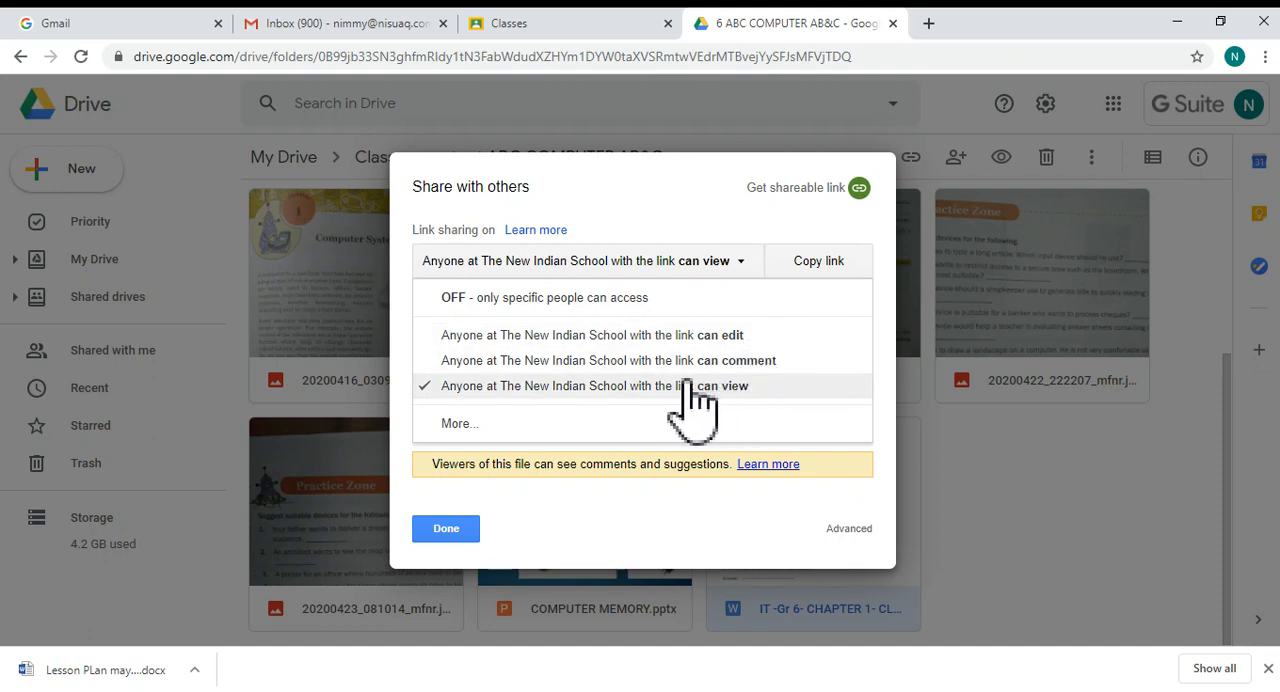
mouse_move(775, 400)
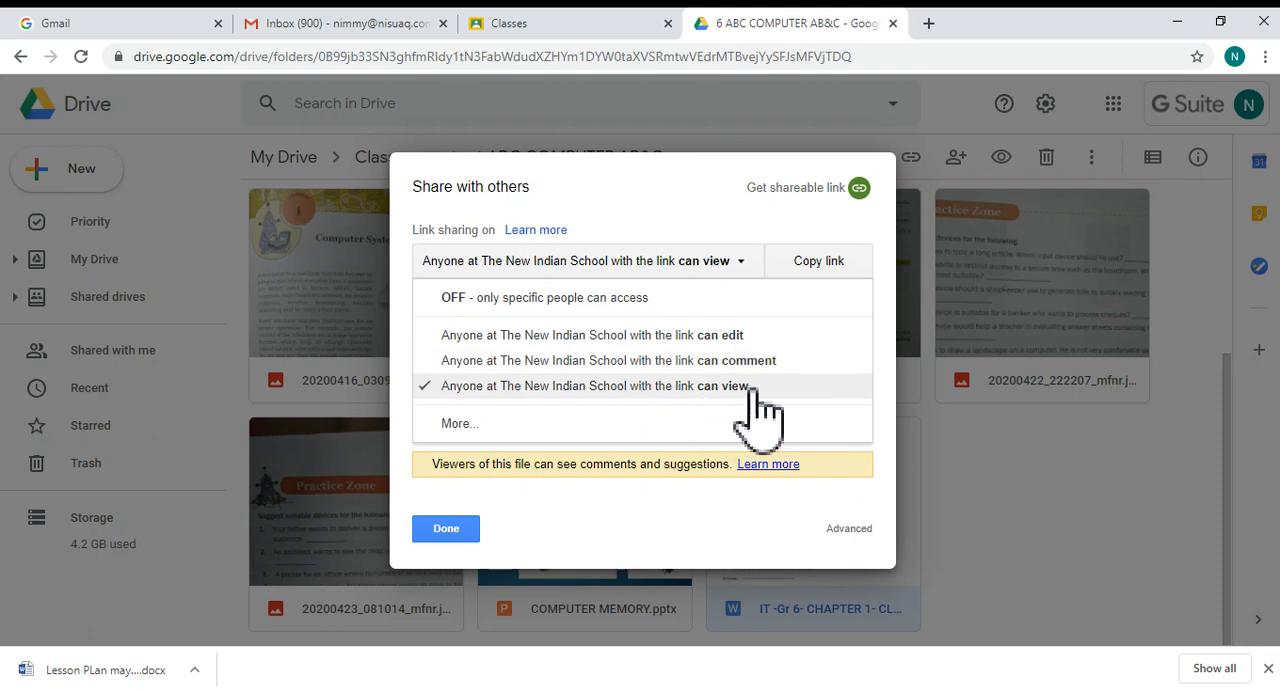
mouse_move(785, 410)
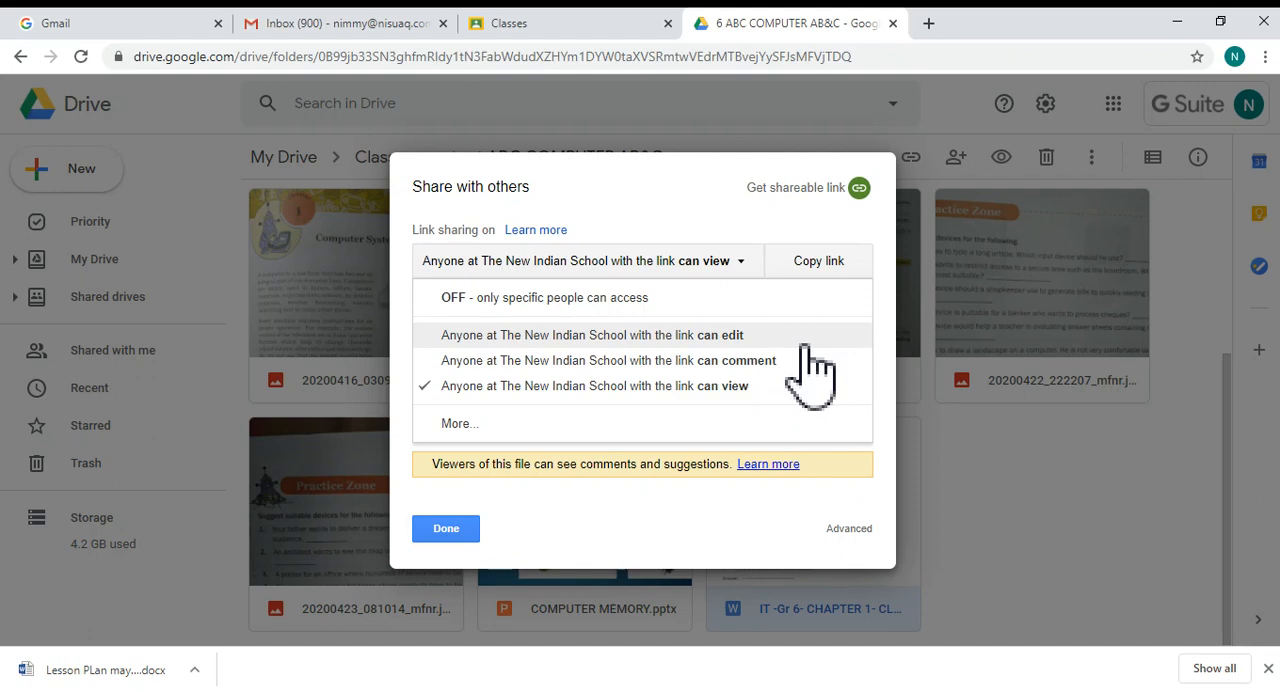
mouse_move(735, 375)
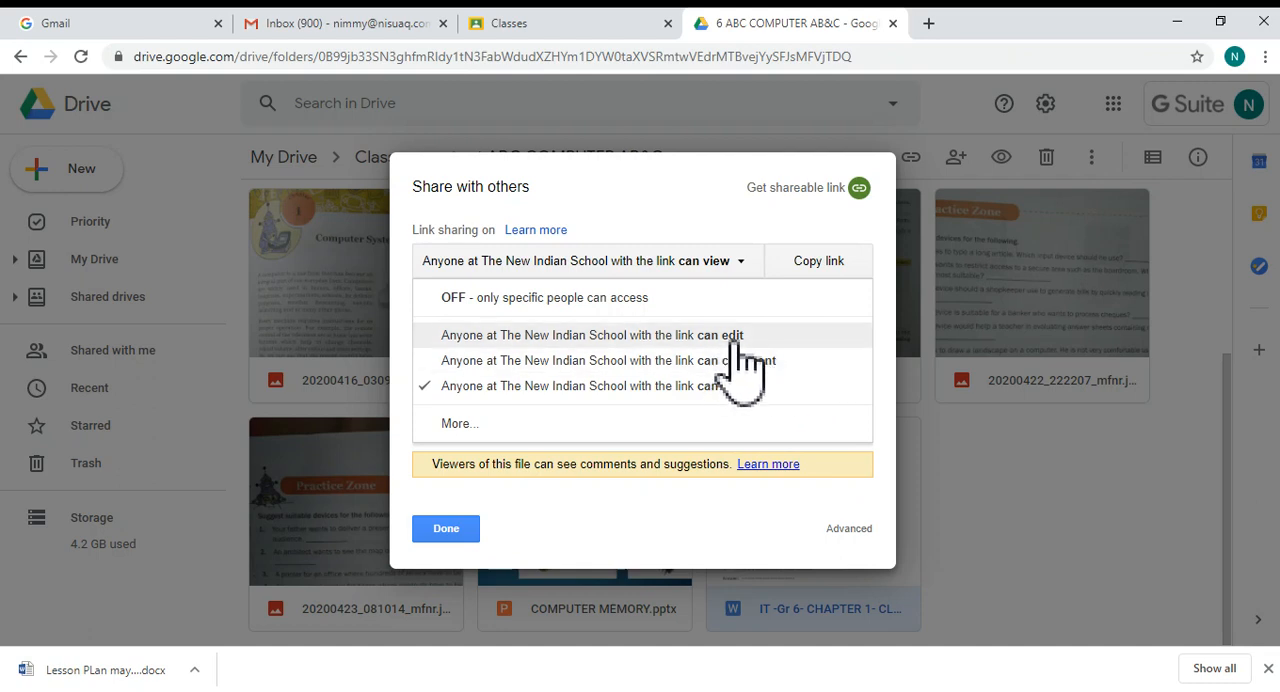
mouse_move(635, 360)
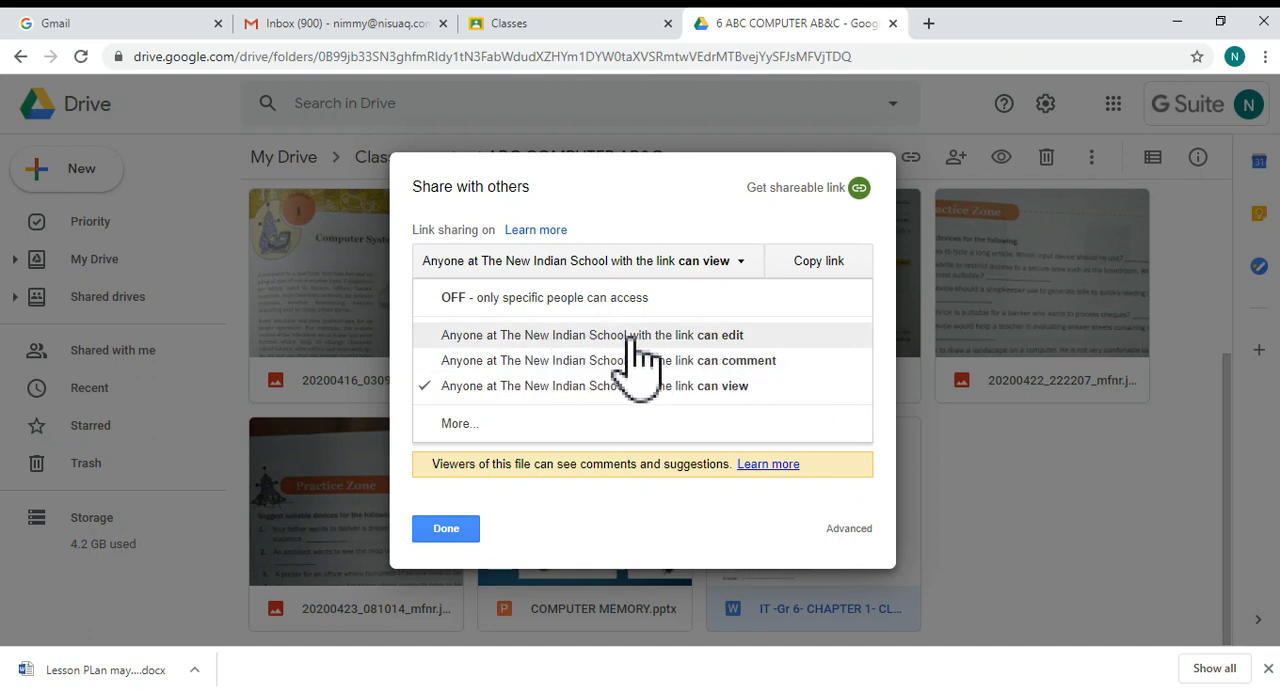
left_click(590, 335)
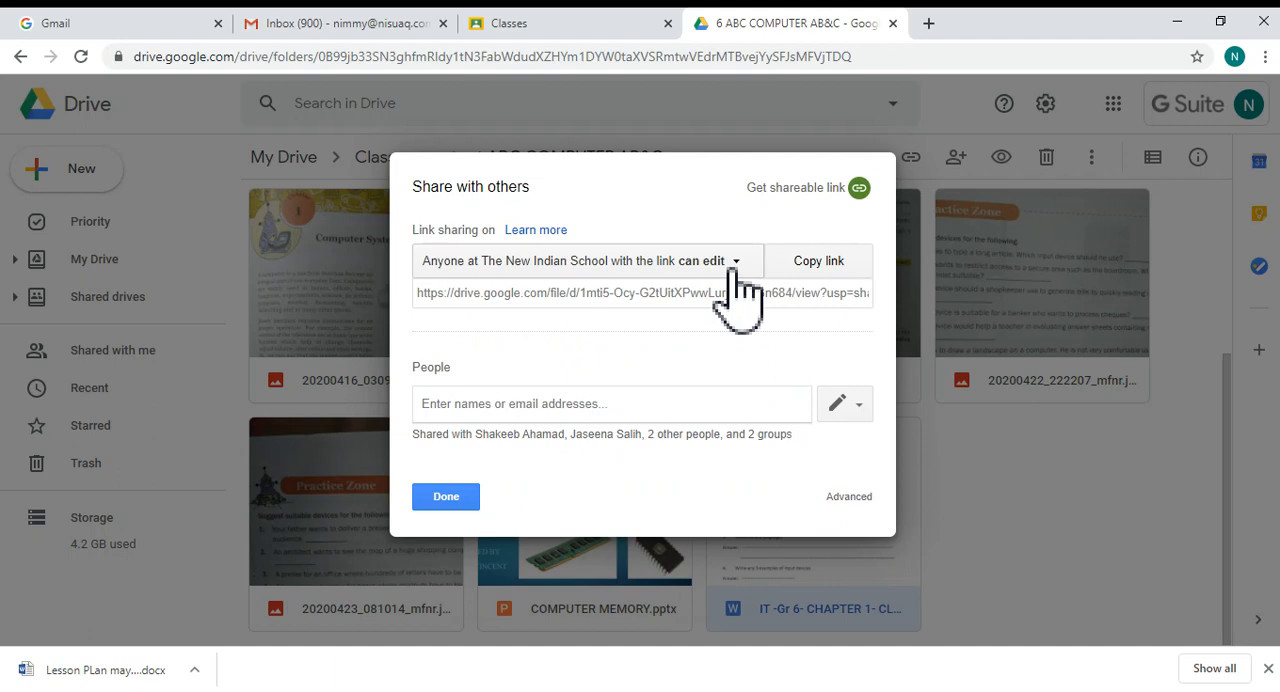
mouse_move(675, 290)
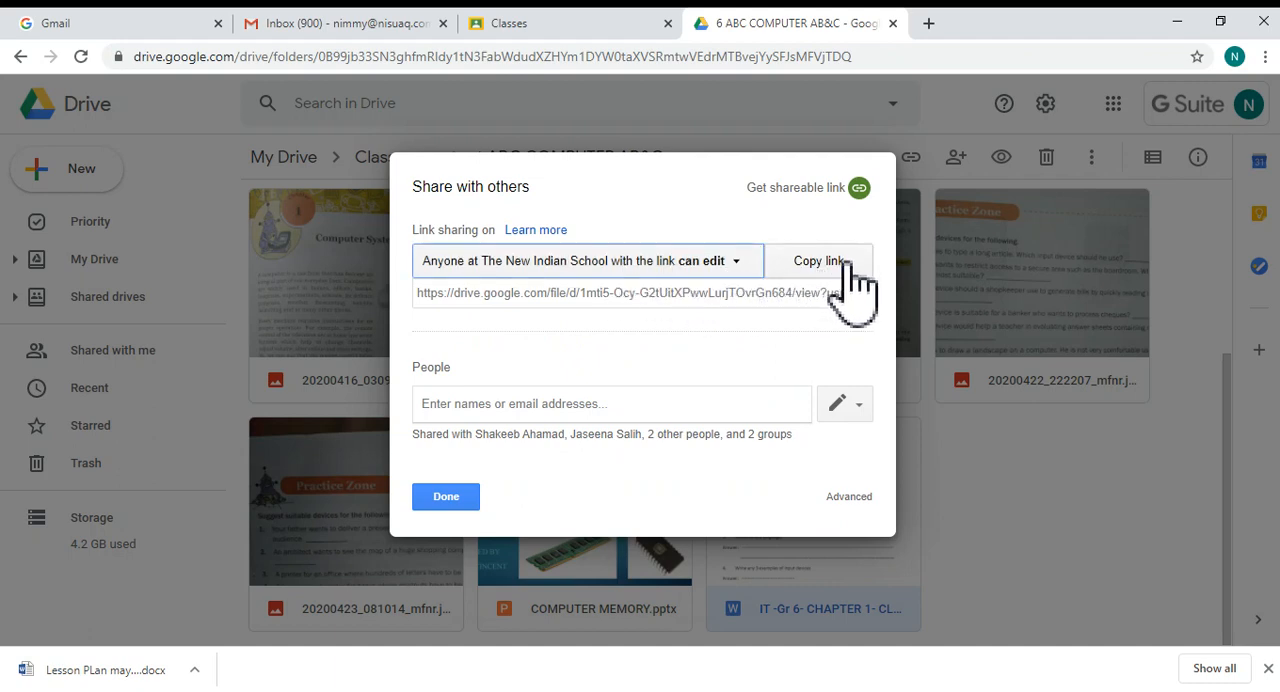
Copy the worksheet's edit link and close the Share with others dialog
left_click(819, 261)
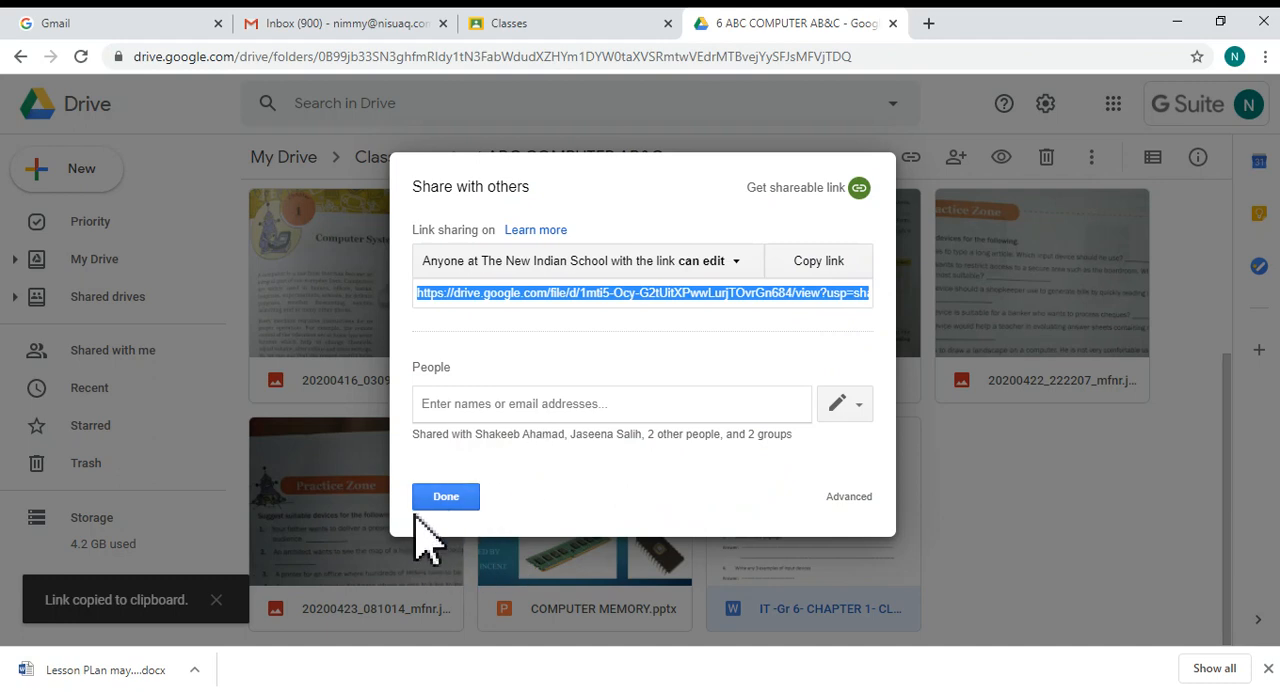
left_click(445, 496)
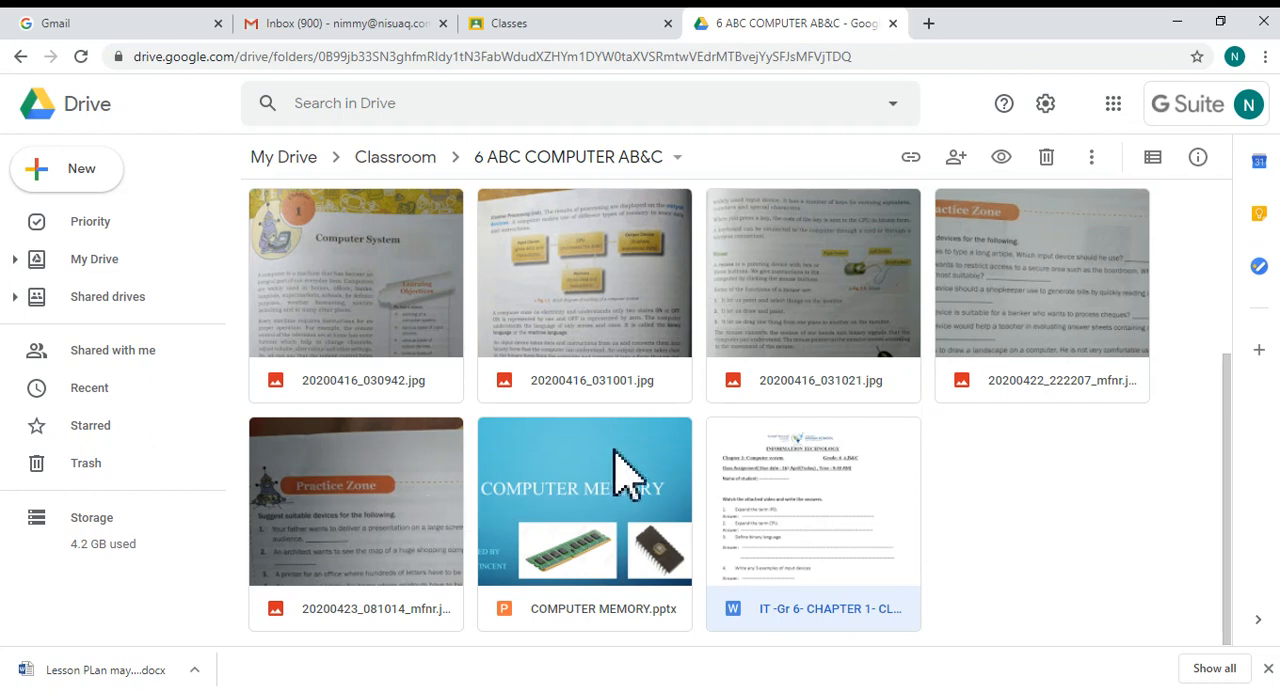
mouse_move(570, 30)
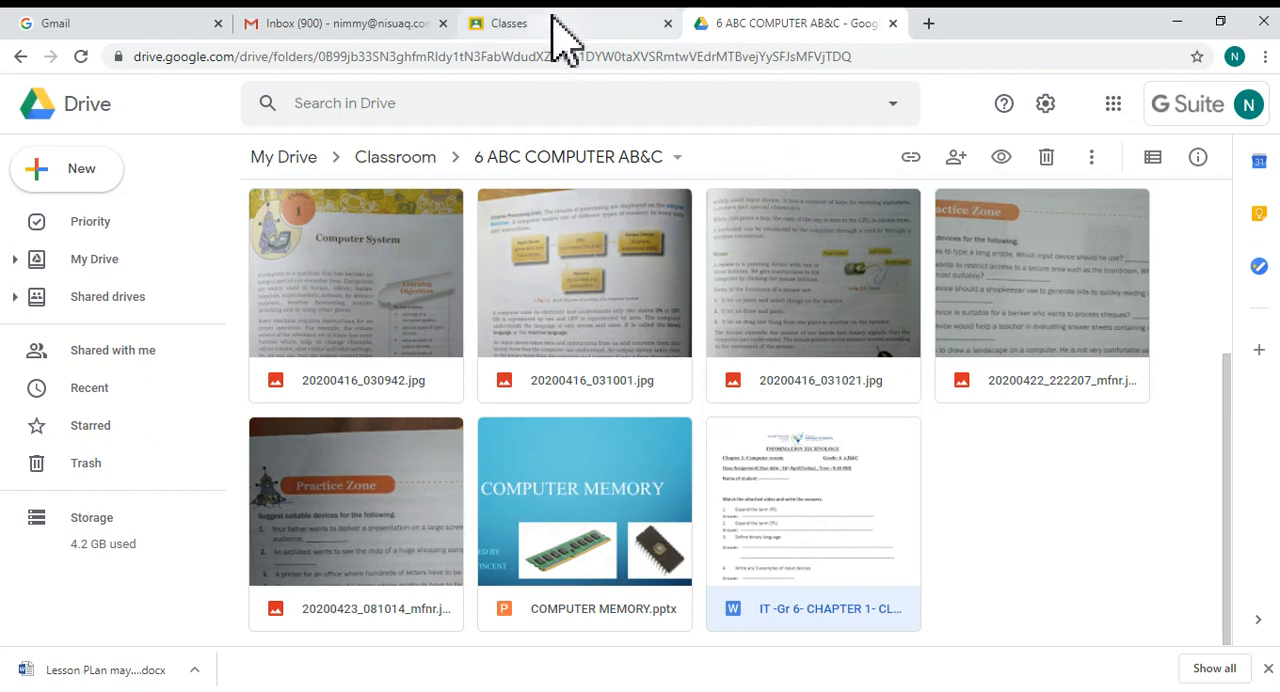
mouse_move(510, 23)
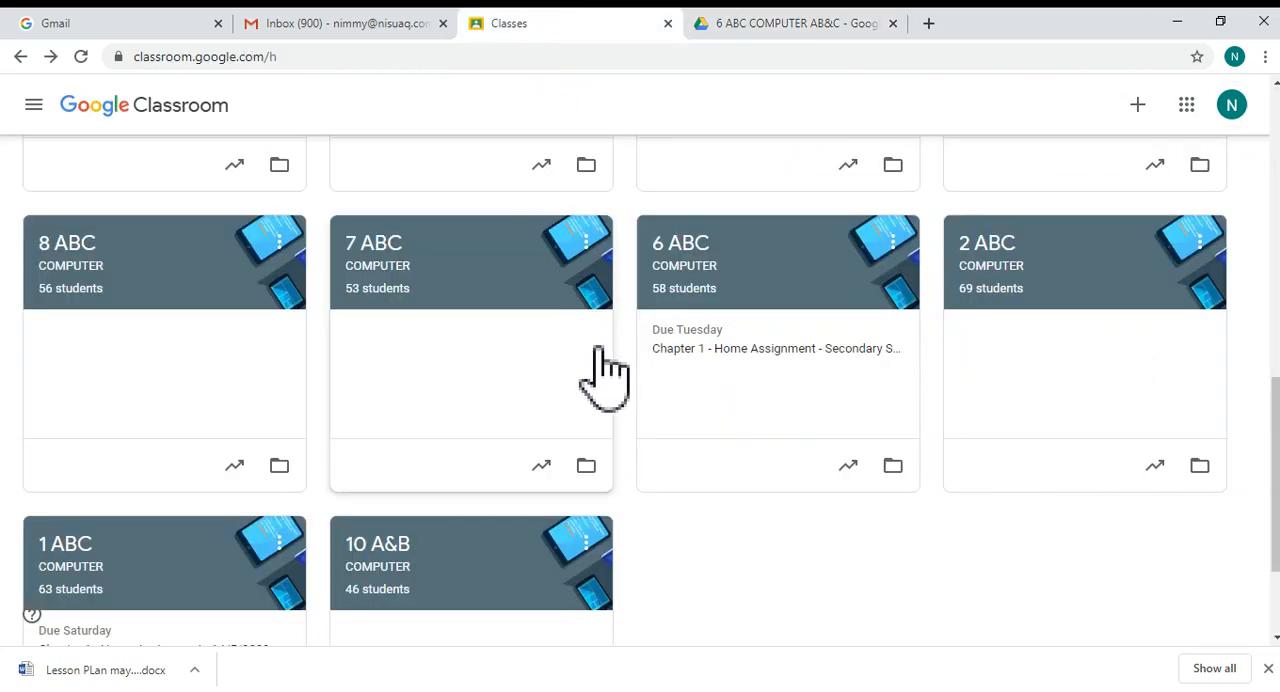
mouse_move(660, 335)
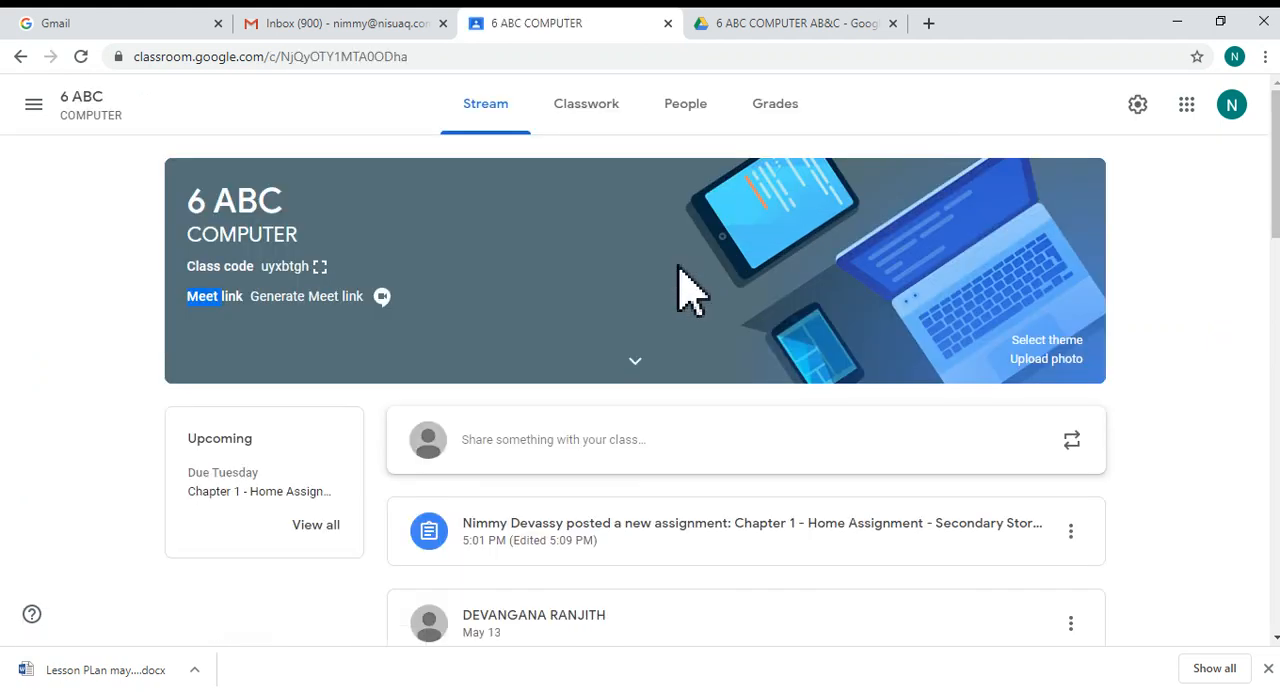
mouse_move(586, 103)
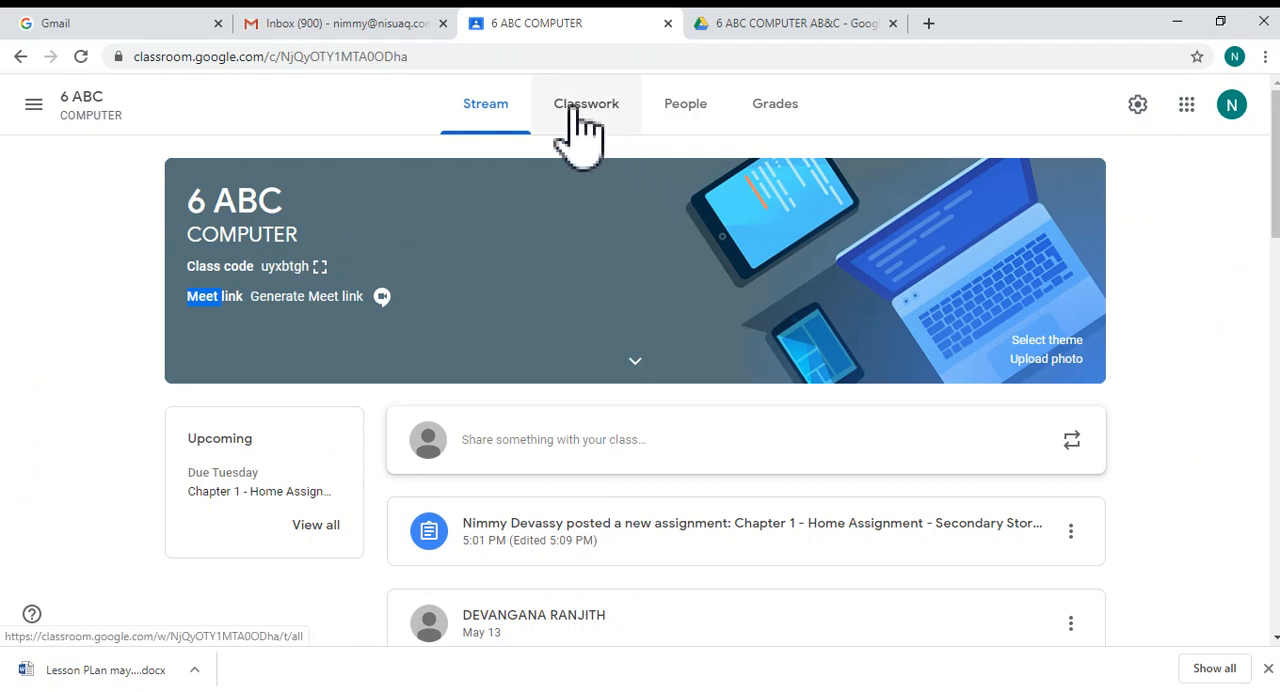
Open the 6 ABC class's Classwork page and show the Create menu
left_click(586, 103)
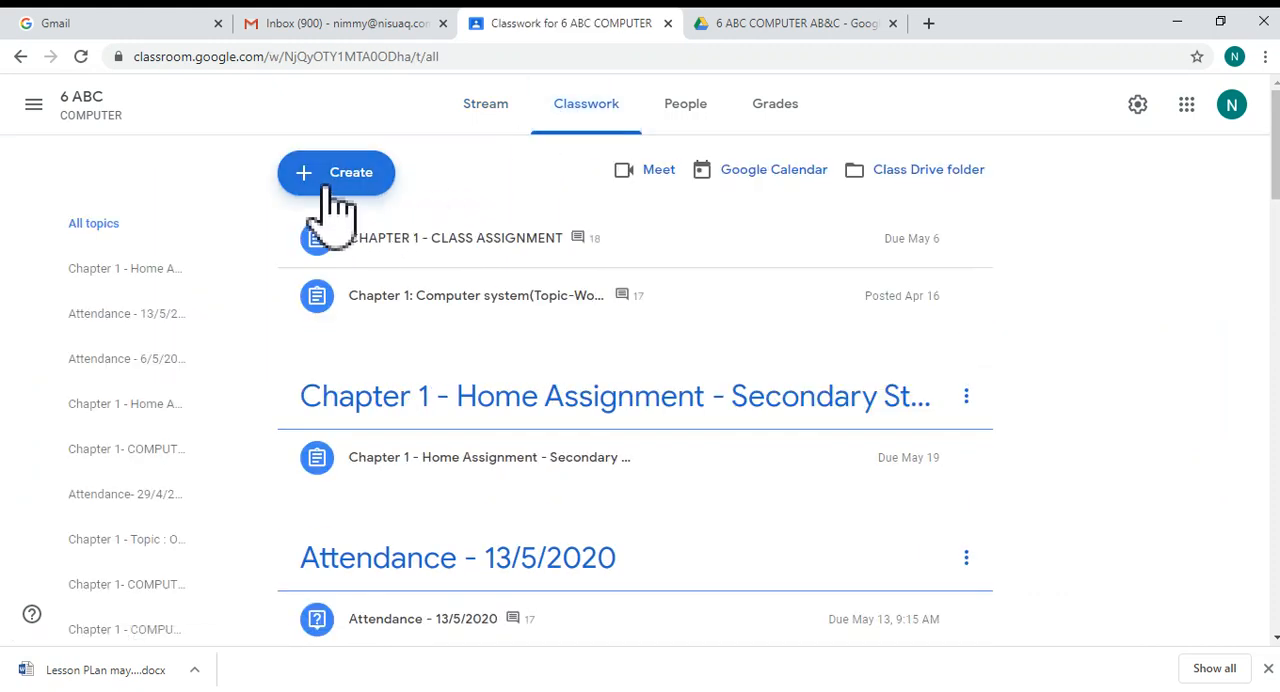
left_click(335, 172)
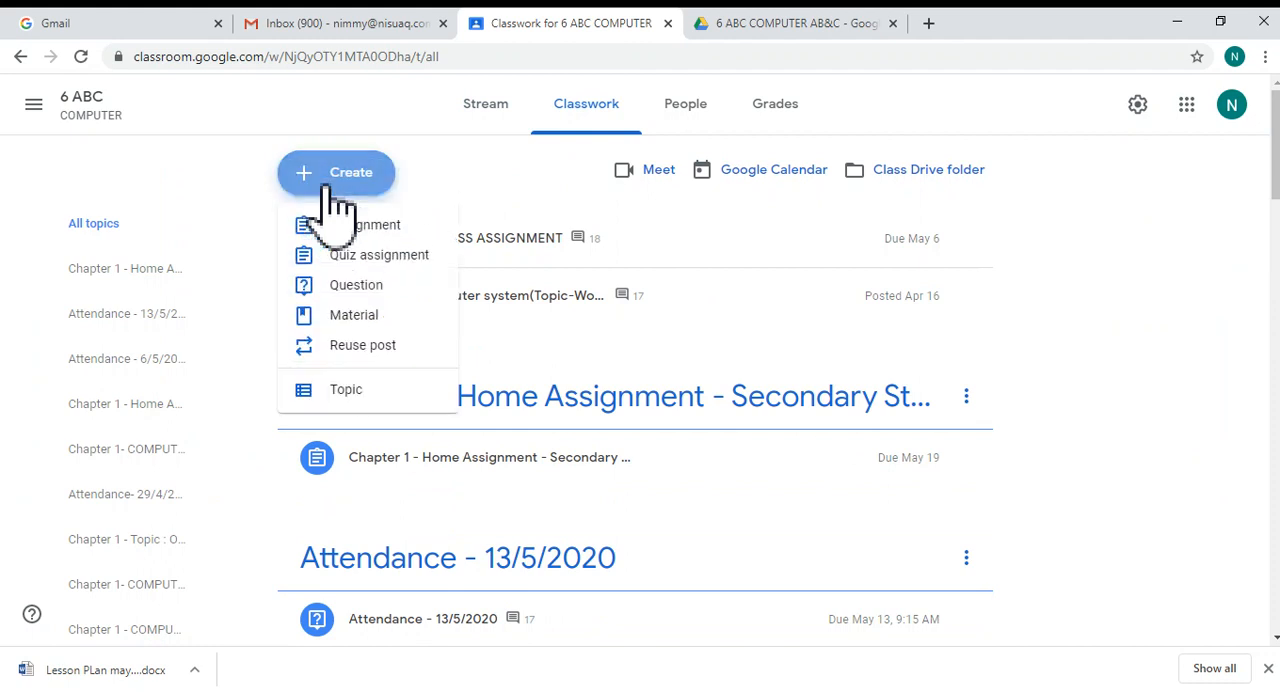
mouse_move(364, 224)
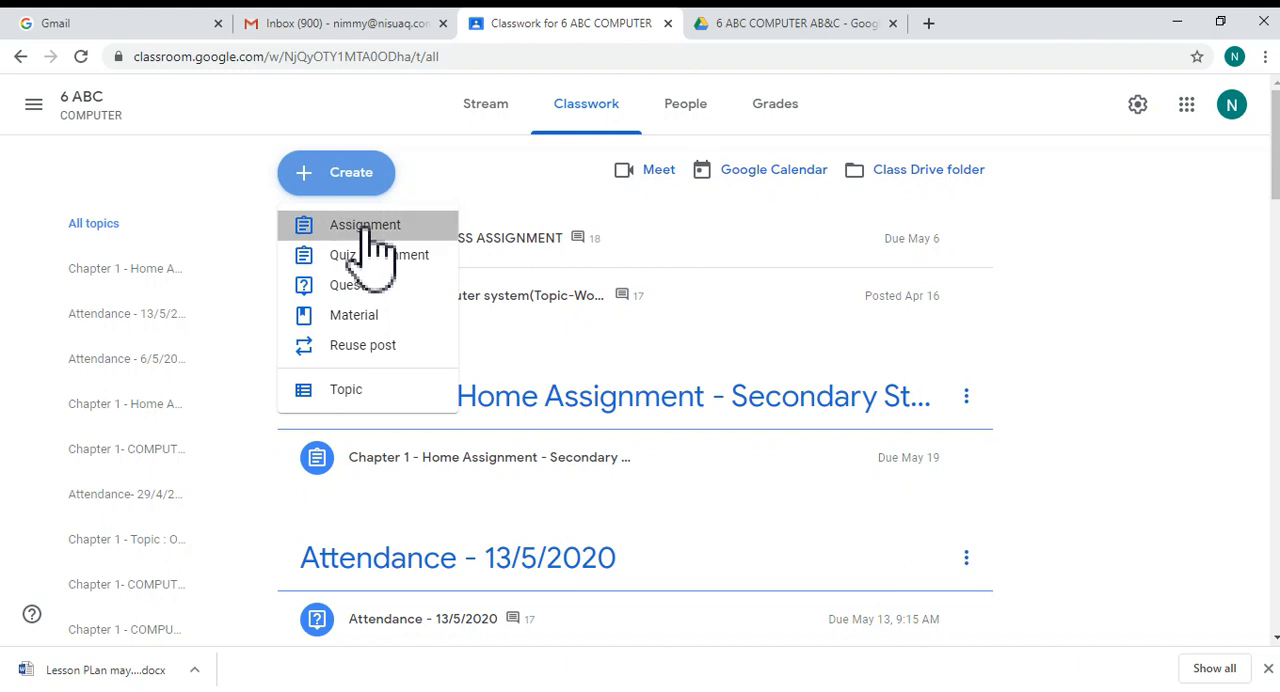
Create a new assignment titled 'Assignment' and show its attachment options
left_click(364, 224)
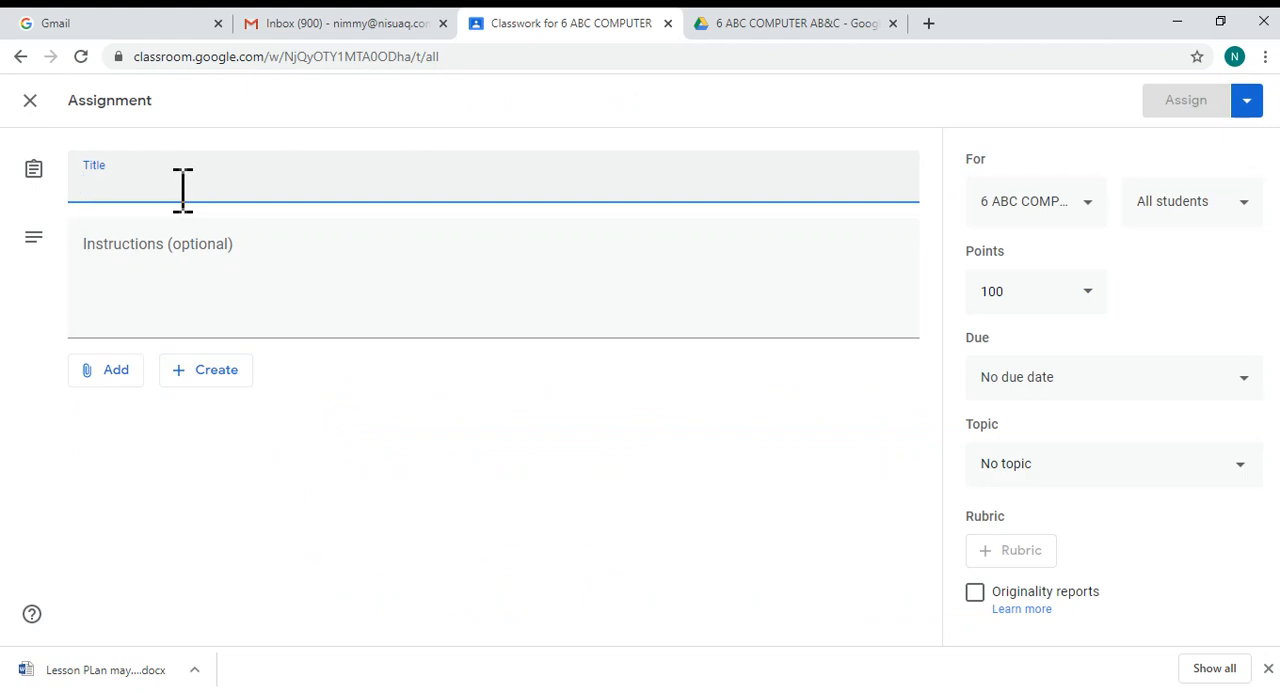
type("Assig")
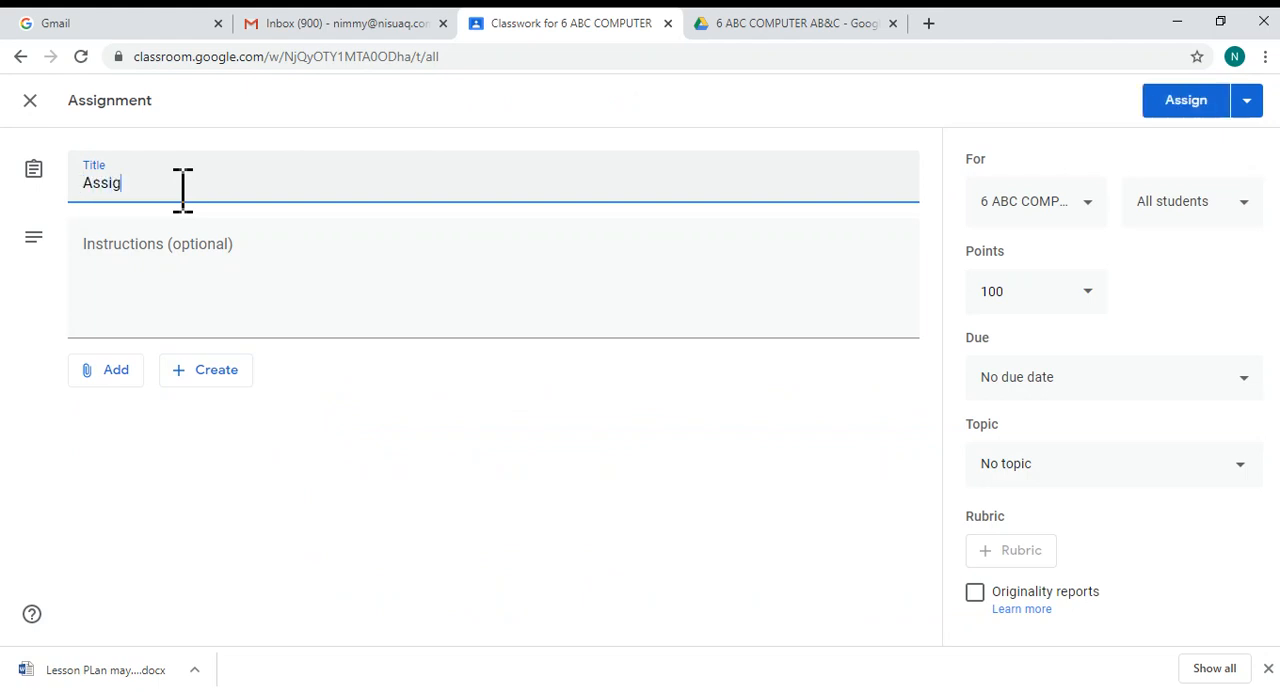
type("nme")
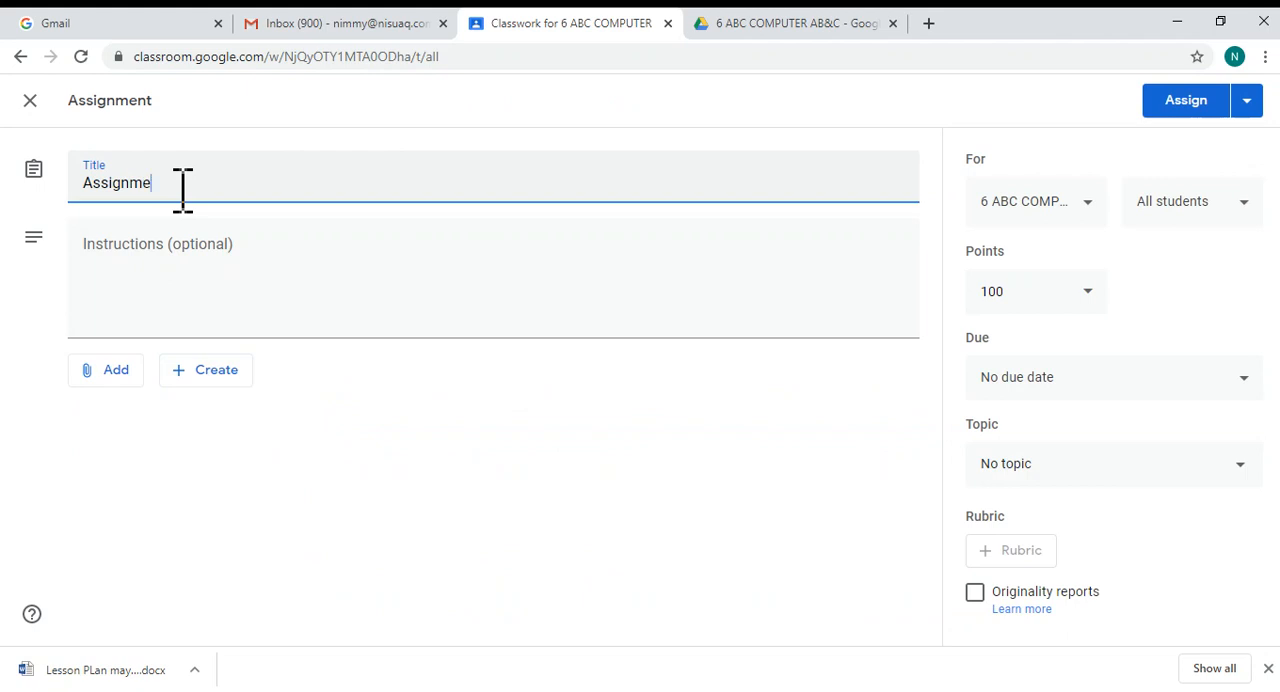
type("nt")
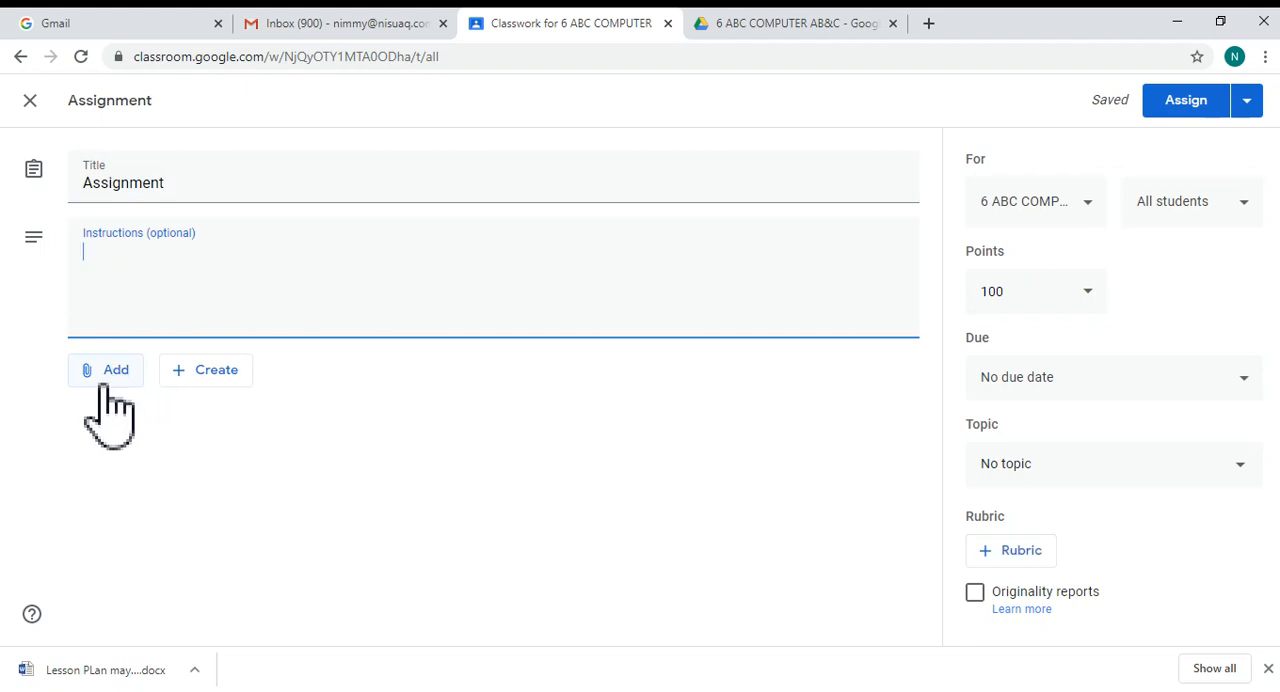
left_click(106, 369)
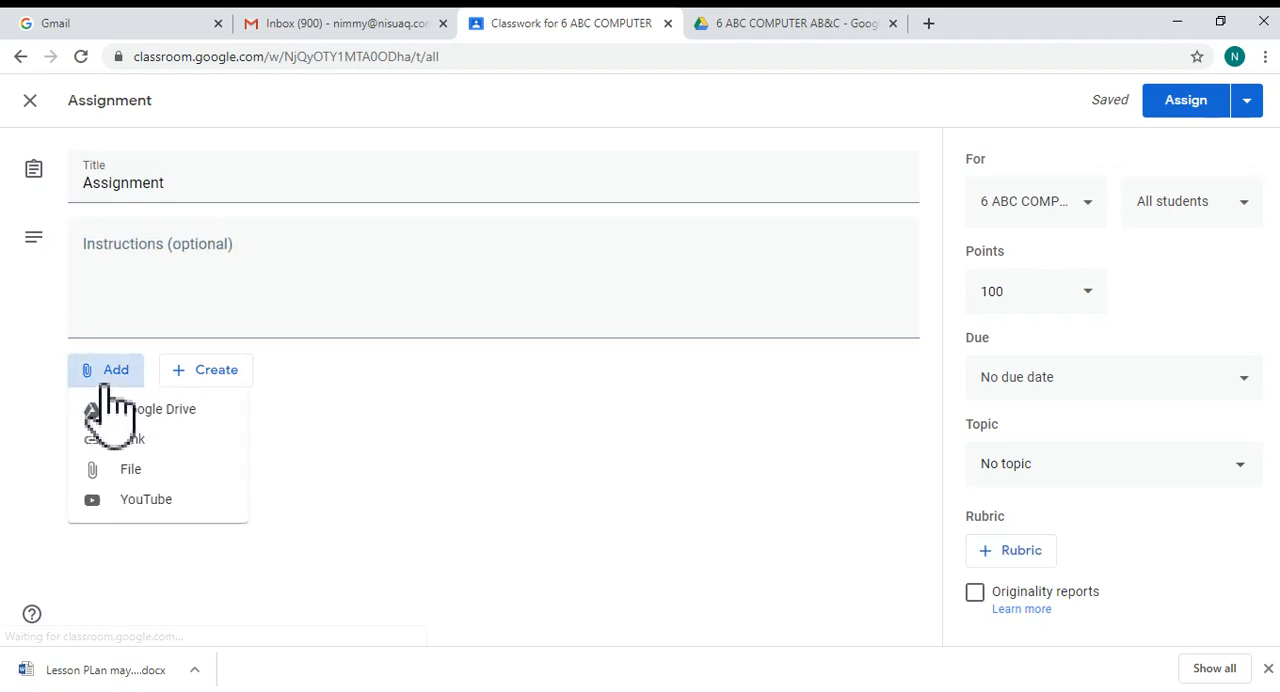
mouse_move(132, 440)
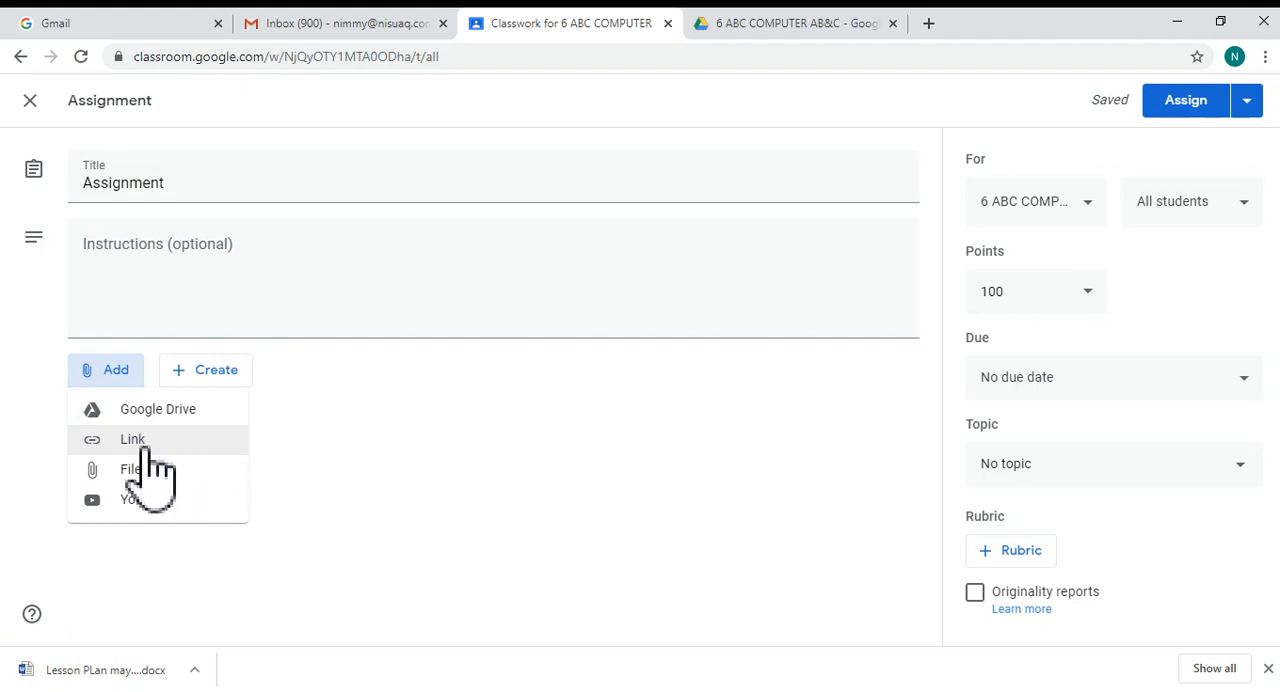
mouse_move(185, 470)
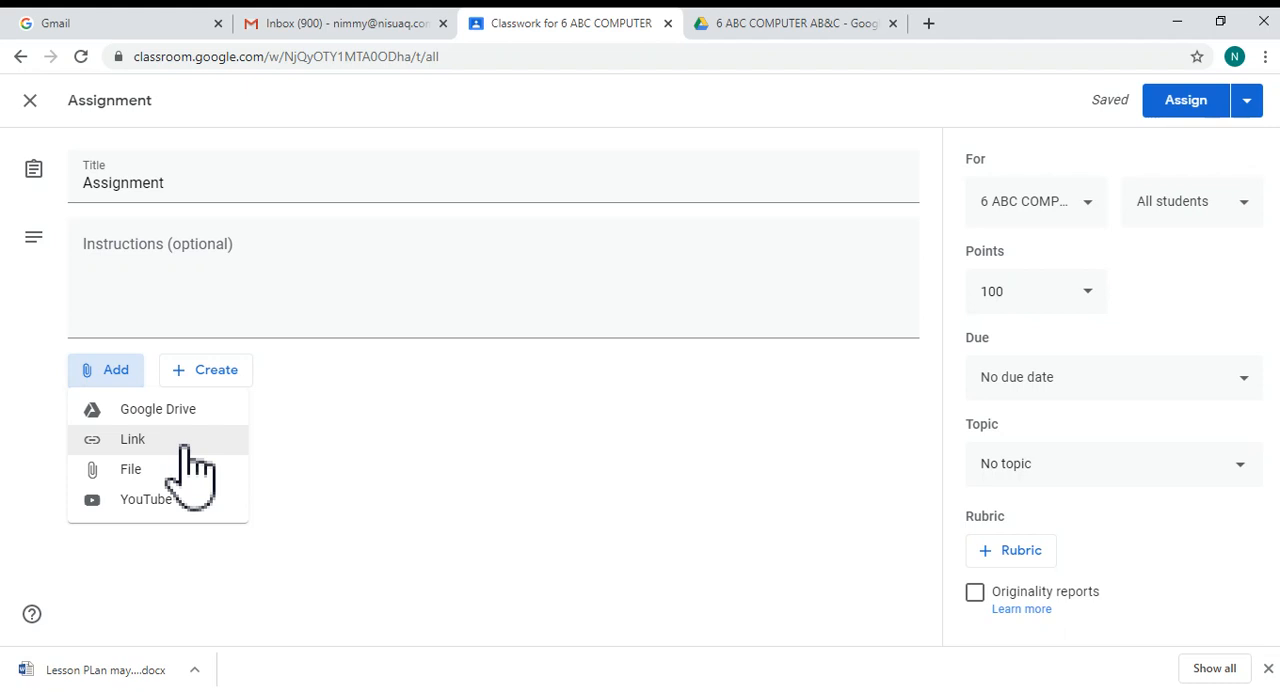
Paste the worksheet's sharing link and attach it to the assignment
left_click(132, 439)
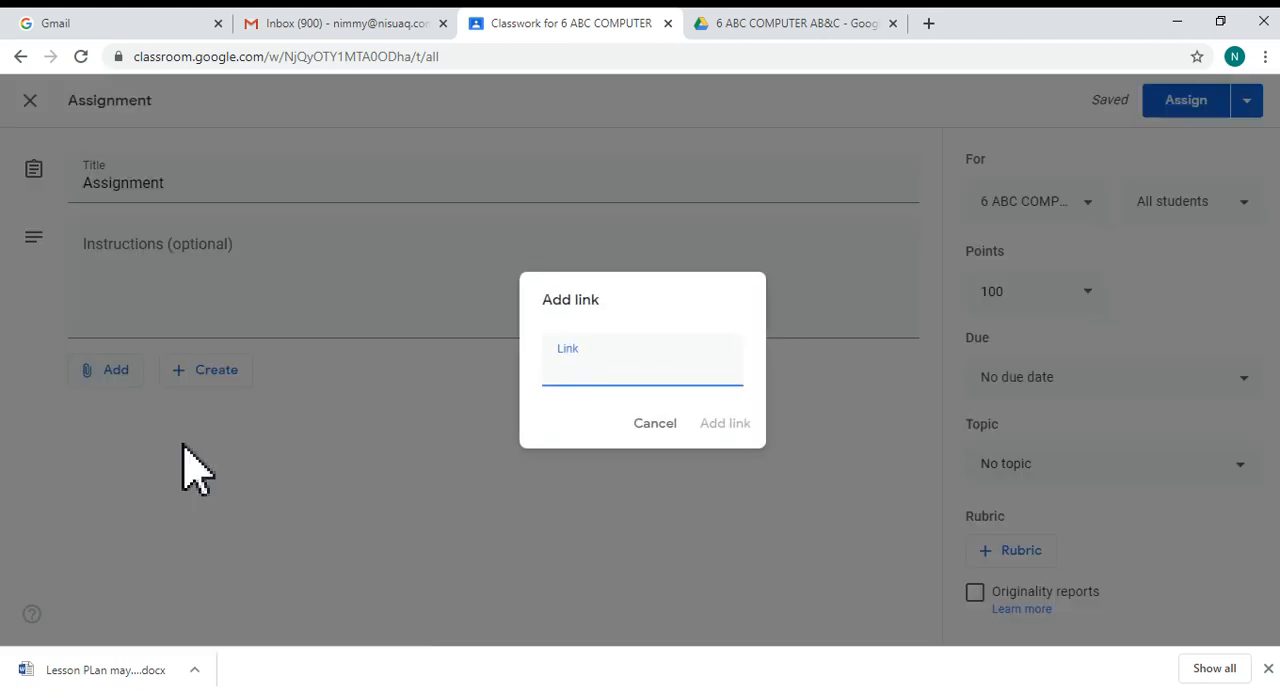
right_click(643, 365)
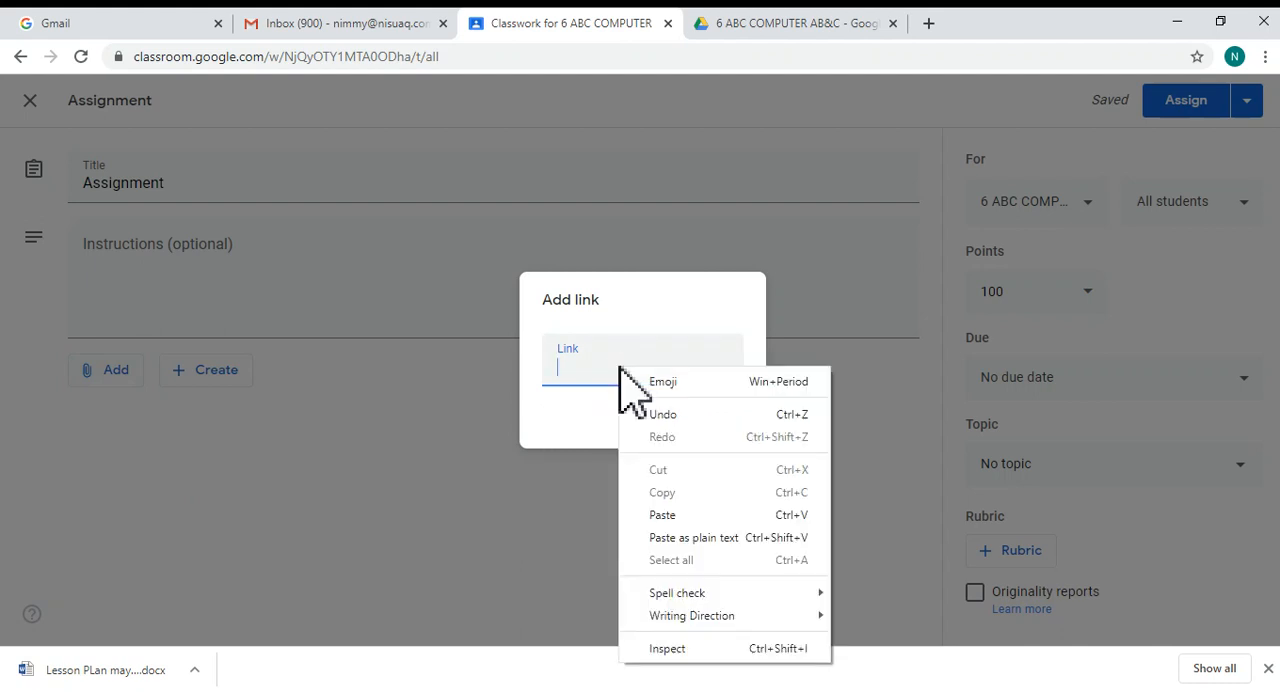
left_click(662, 514)
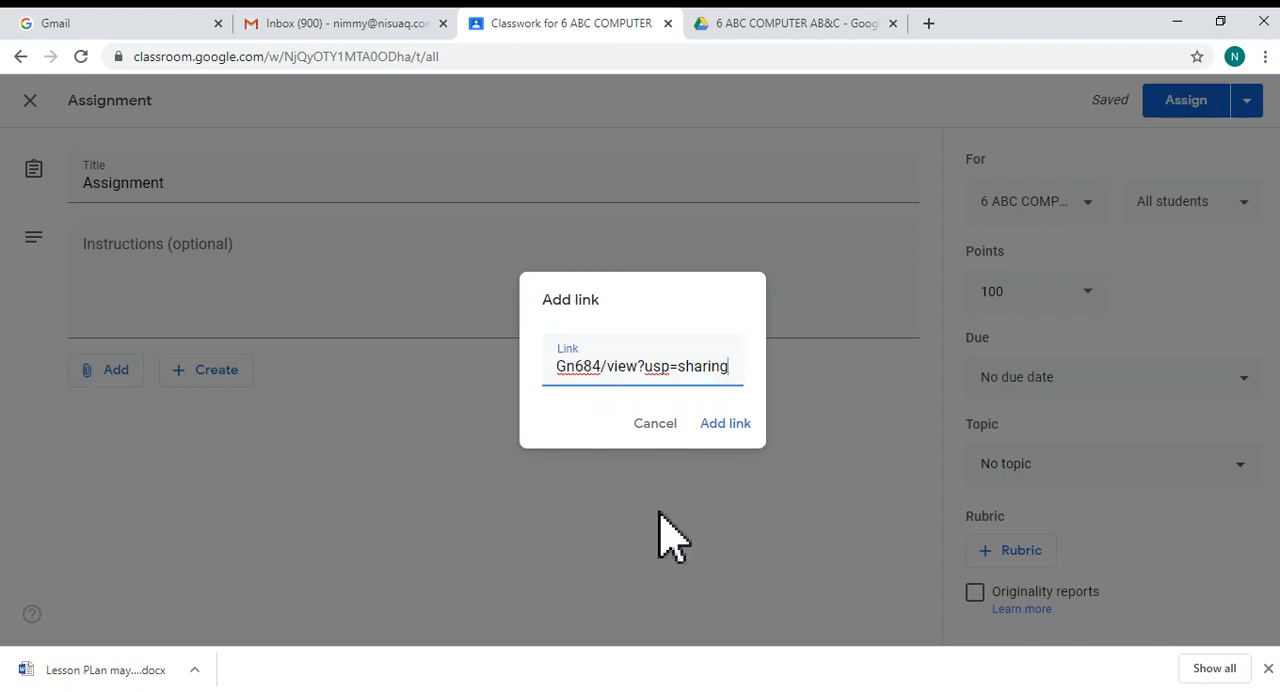
mouse_move(763, 480)
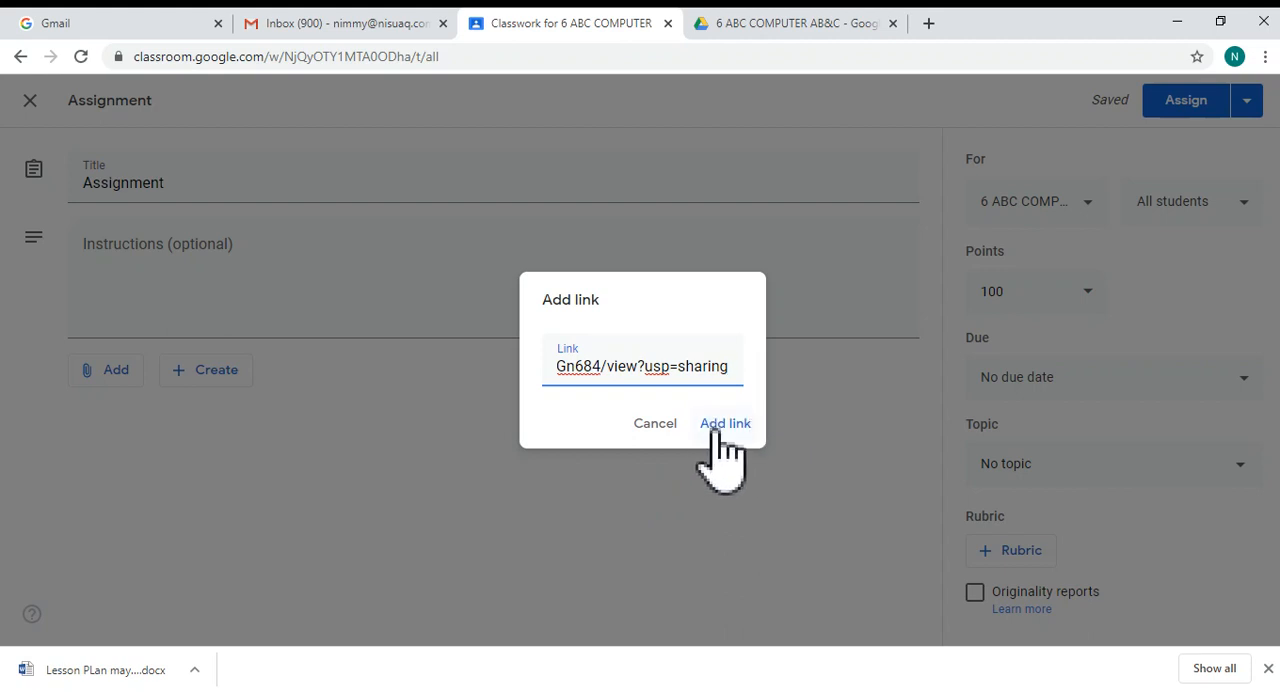
left_click(725, 423)
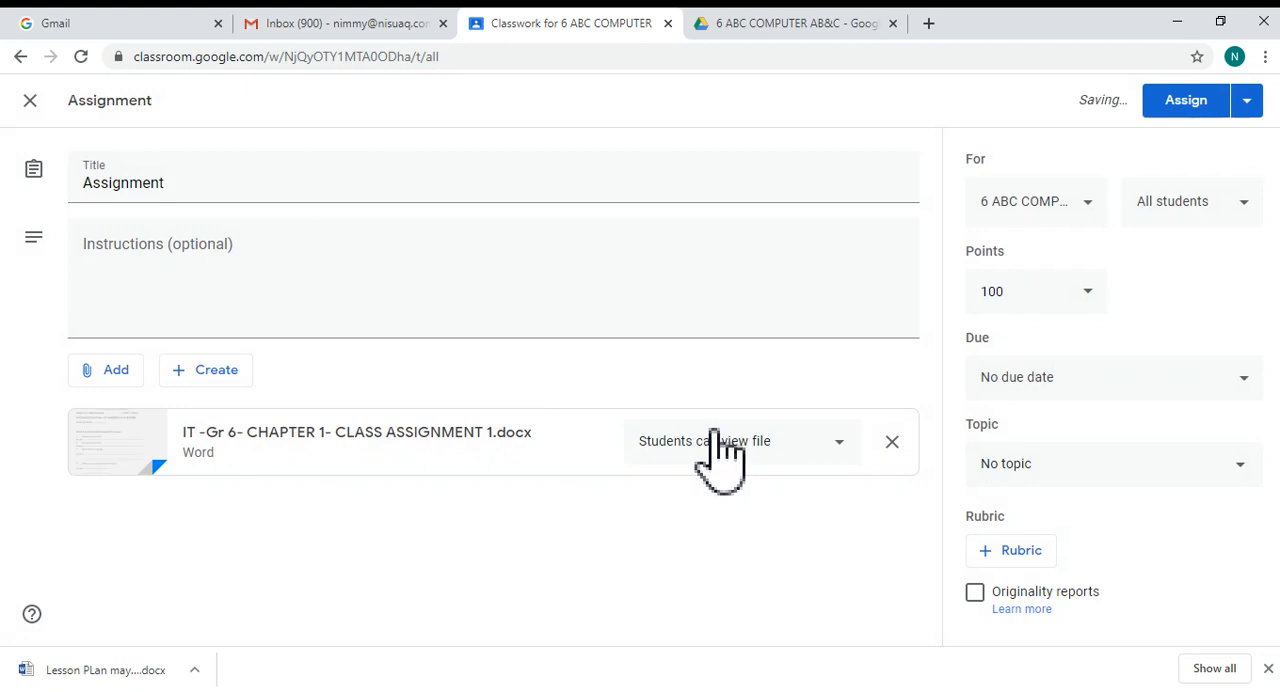
mouse_move(335, 445)
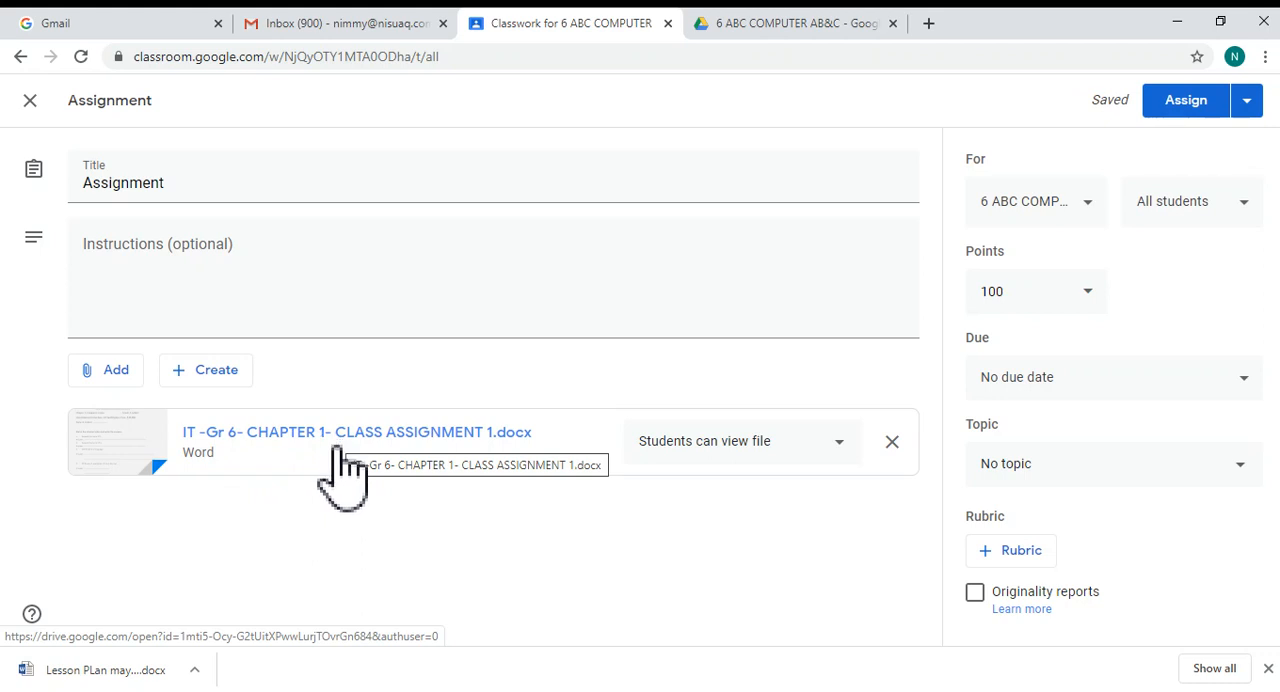
mouse_move(845, 480)
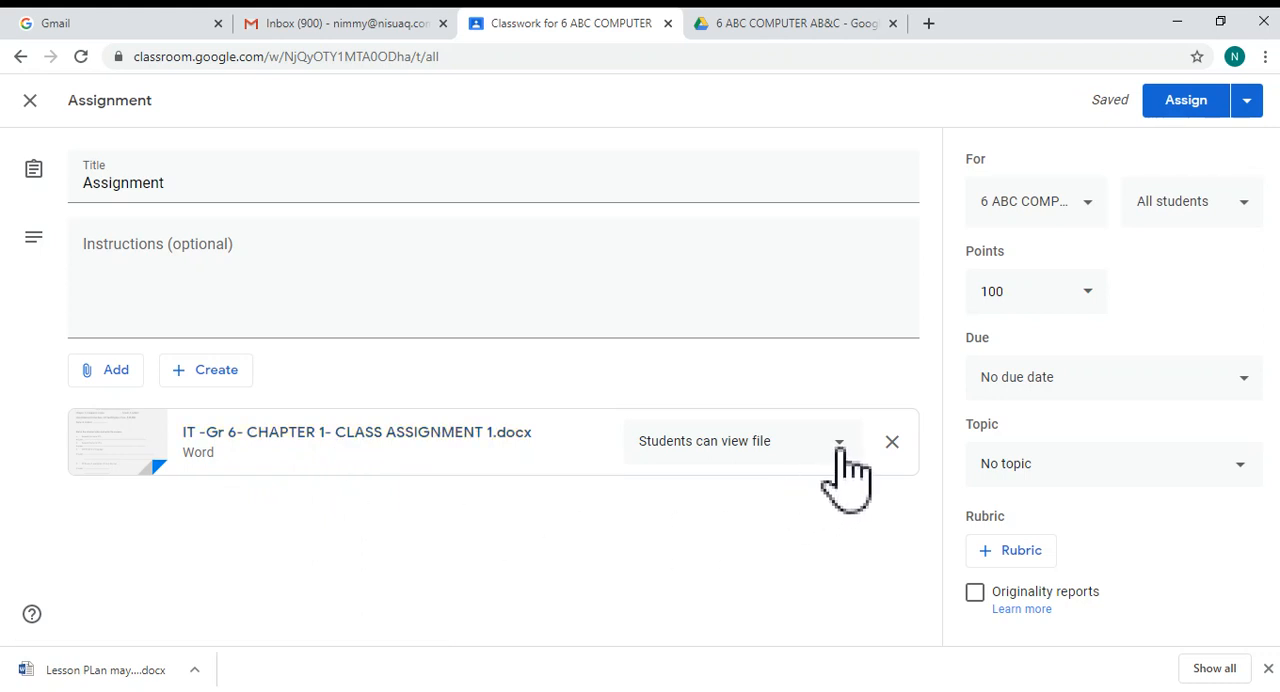
Change the attachment's access from 'Students can view file' to 'Students can edit file'
left_click(838, 441)
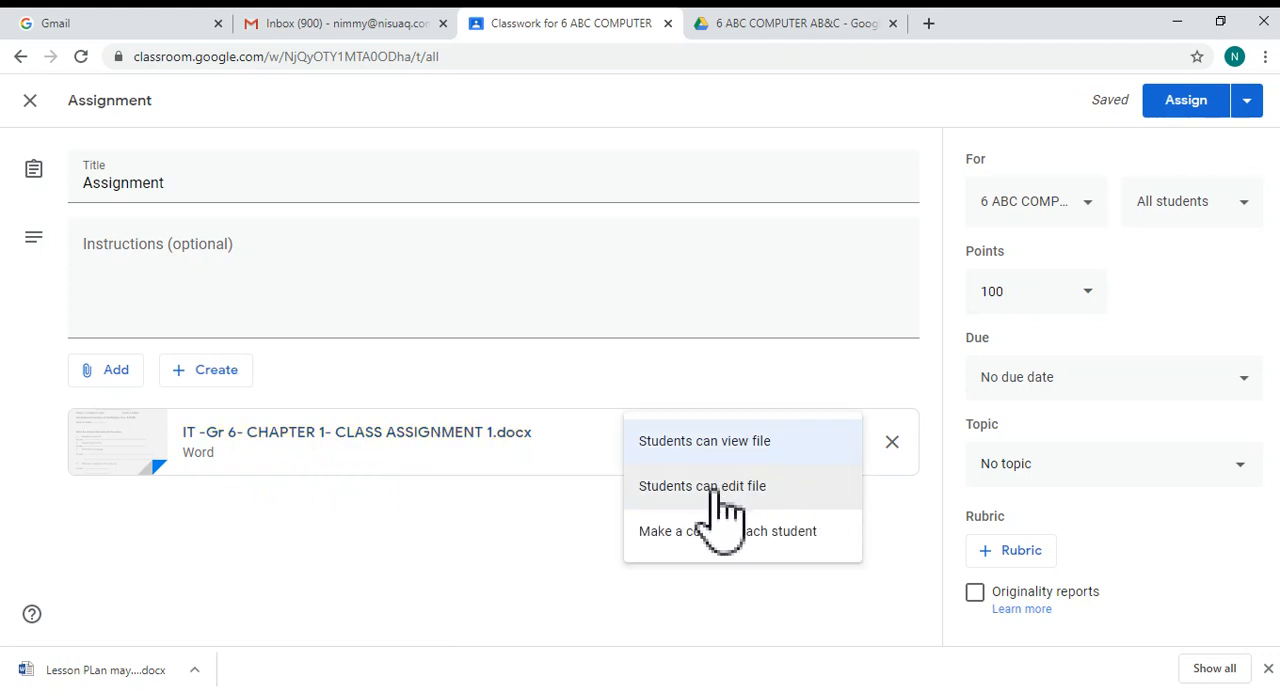
mouse_move(725, 510)
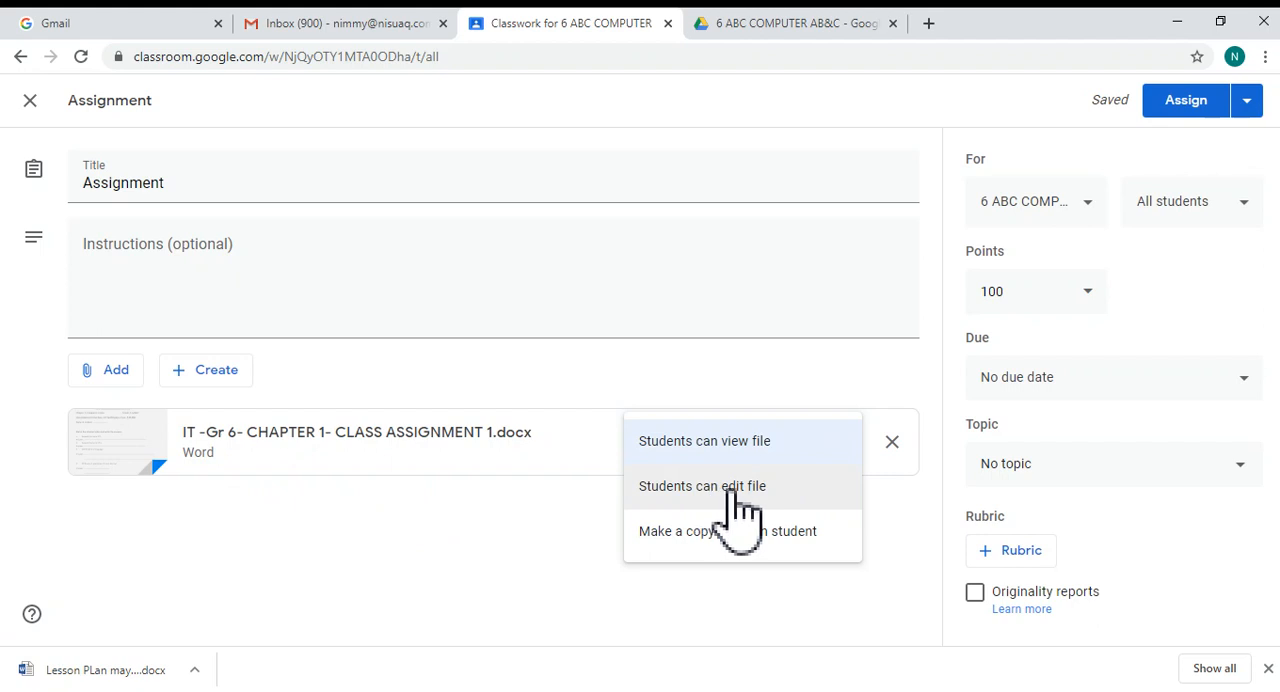
left_click(701, 486)
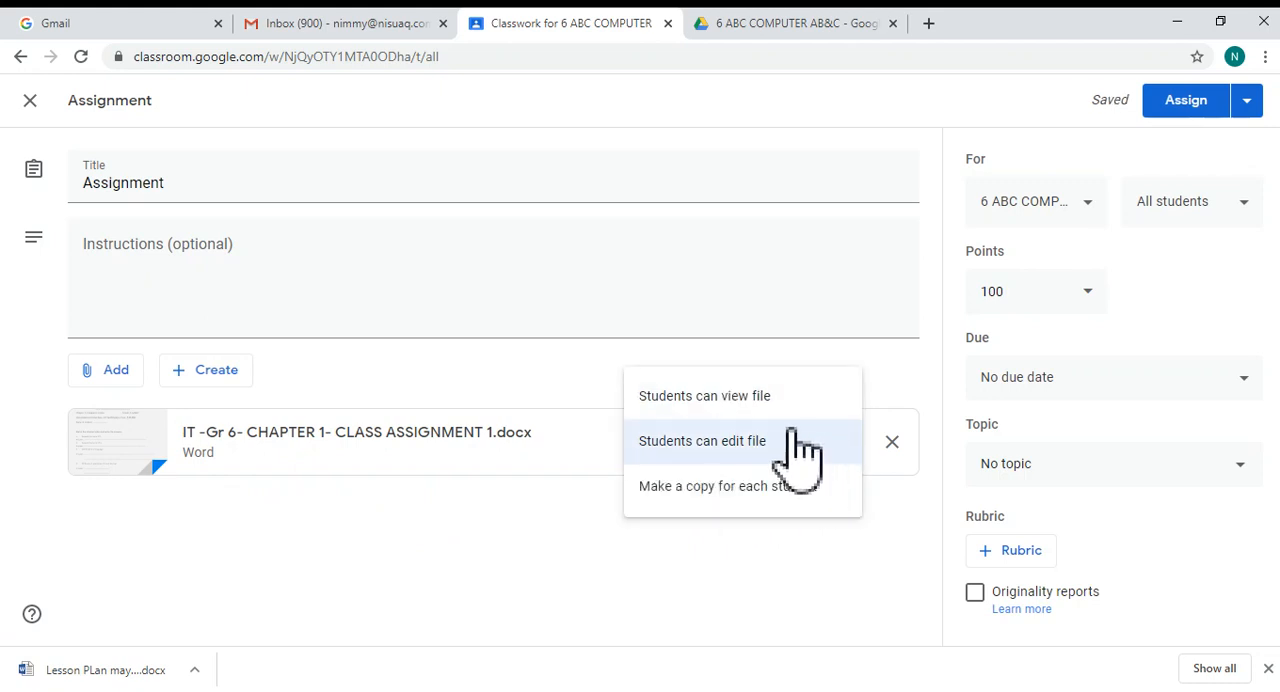
left_click(704, 395)
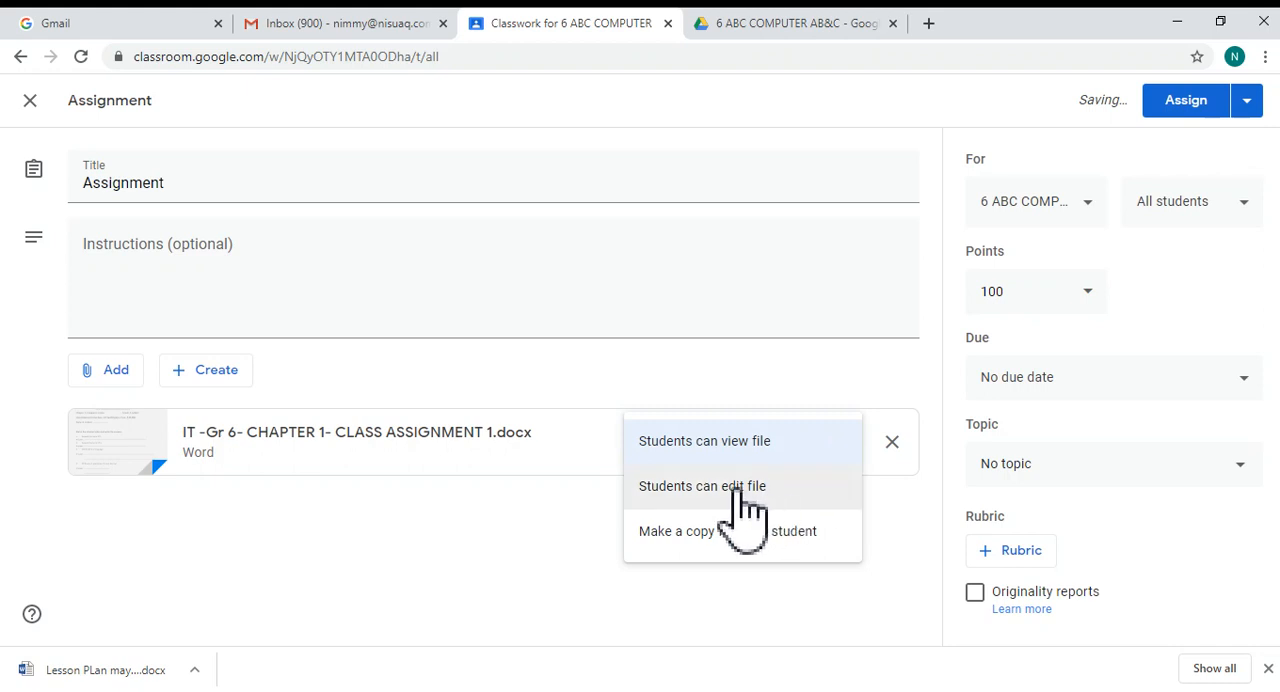
left_click(702, 486)
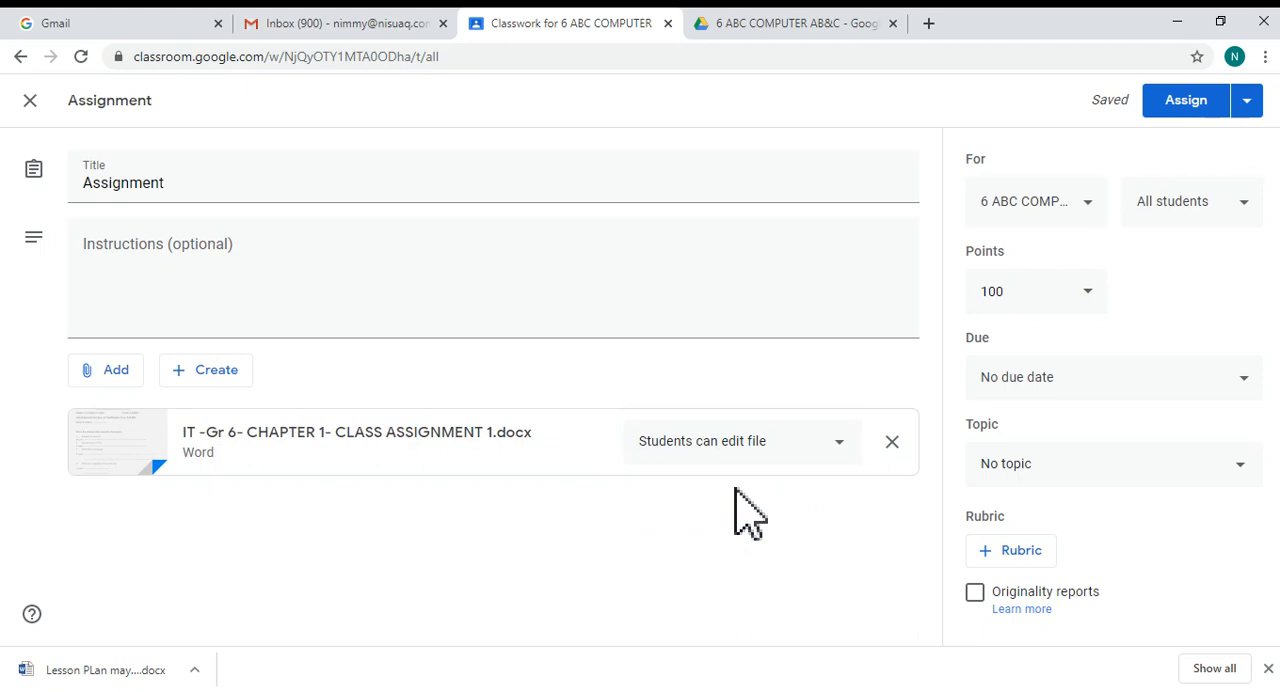
mouse_move(703, 490)
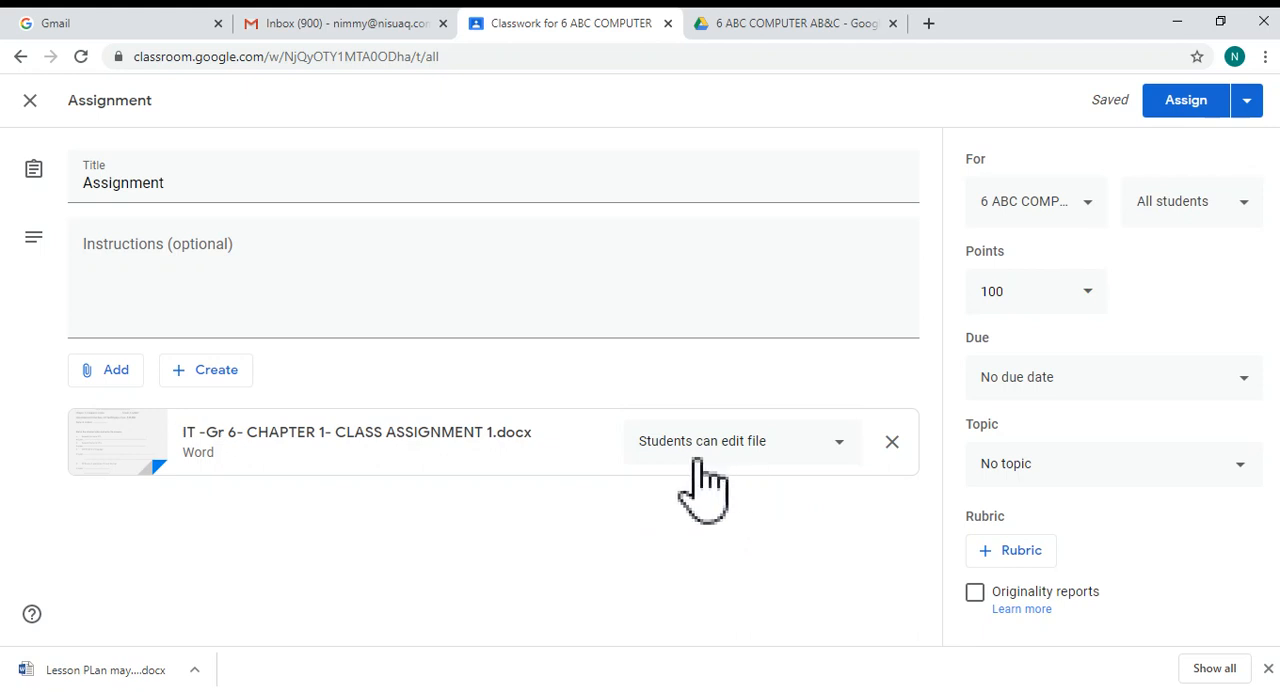
mouse_move(760, 470)
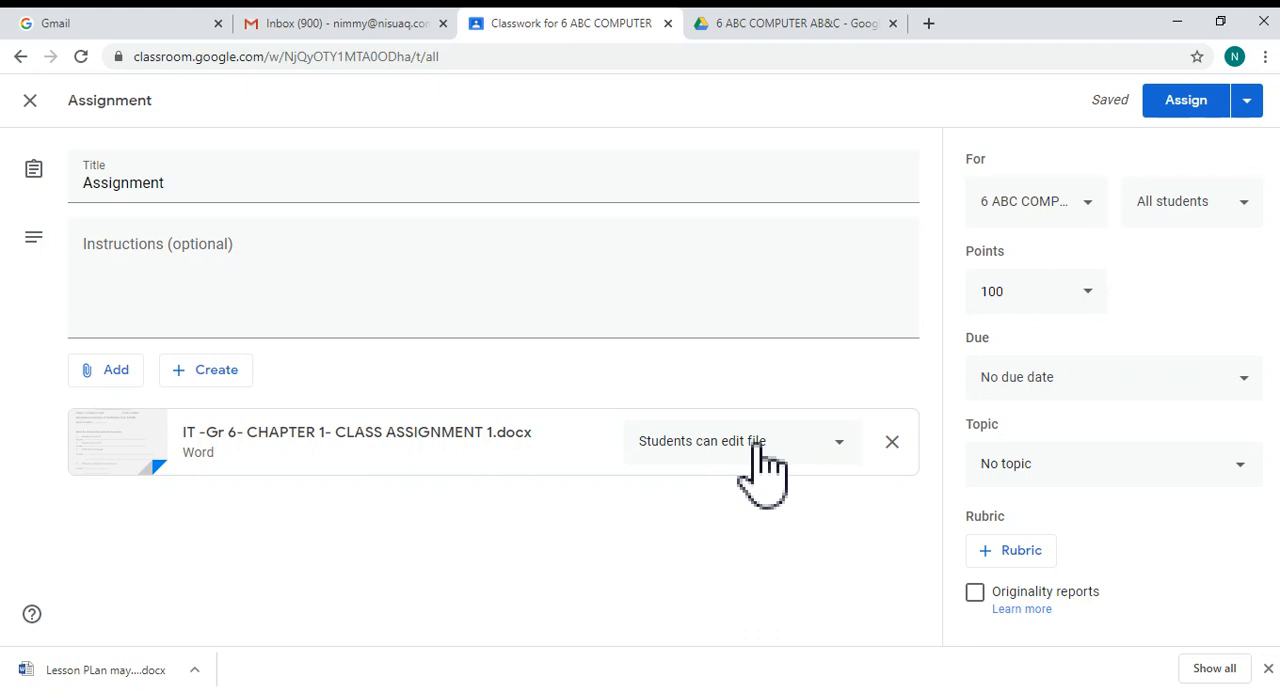
mouse_move(1060, 535)
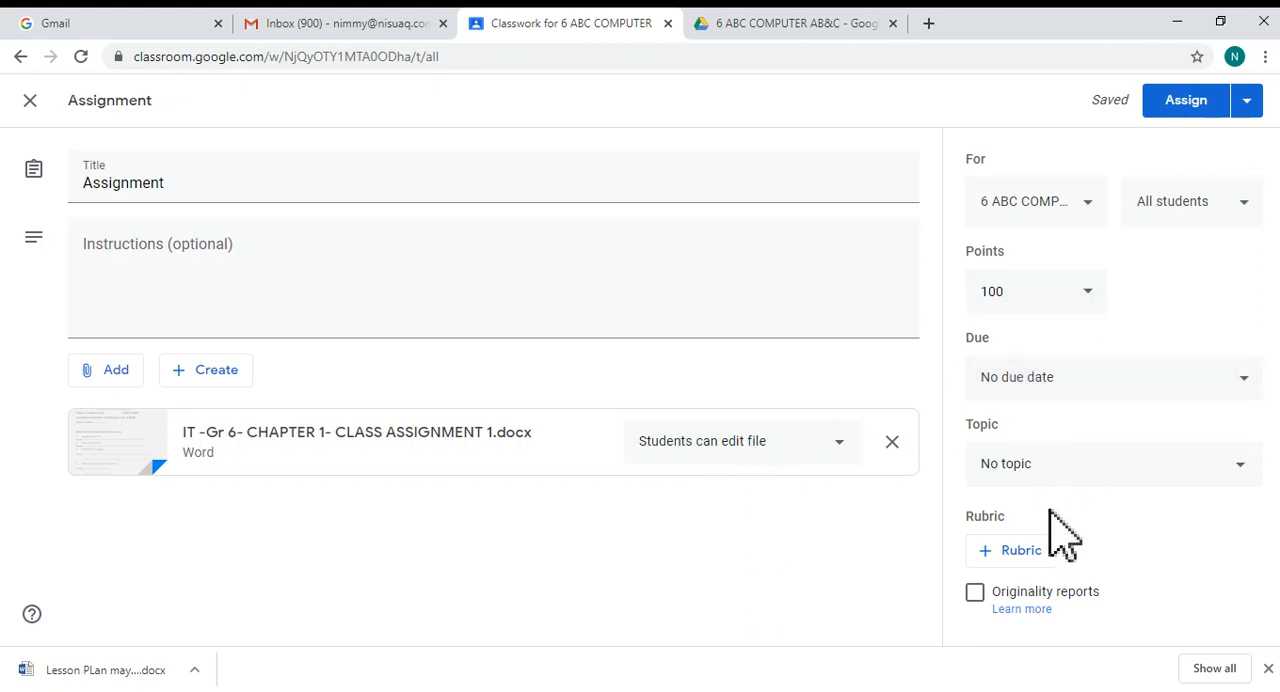
mouse_move(1080, 410)
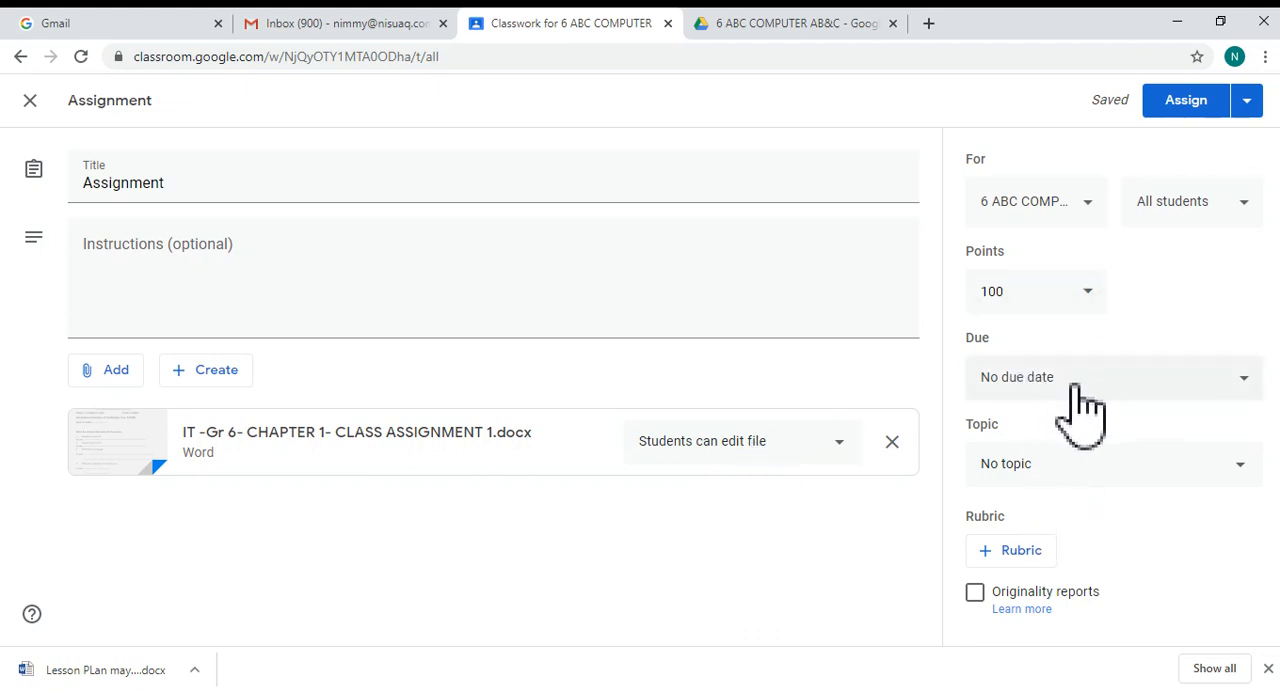
mouse_move(1050, 390)
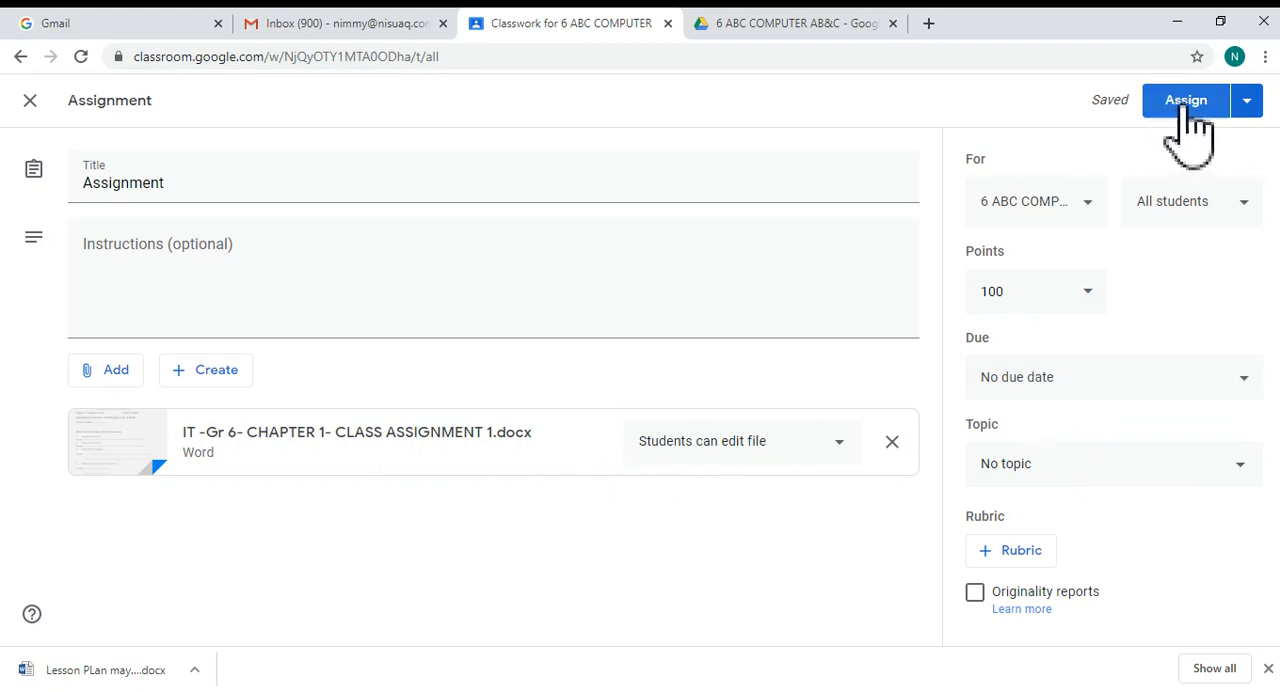
Assign the 'Assignment' post to the 6 ABC class
left_click(1186, 100)
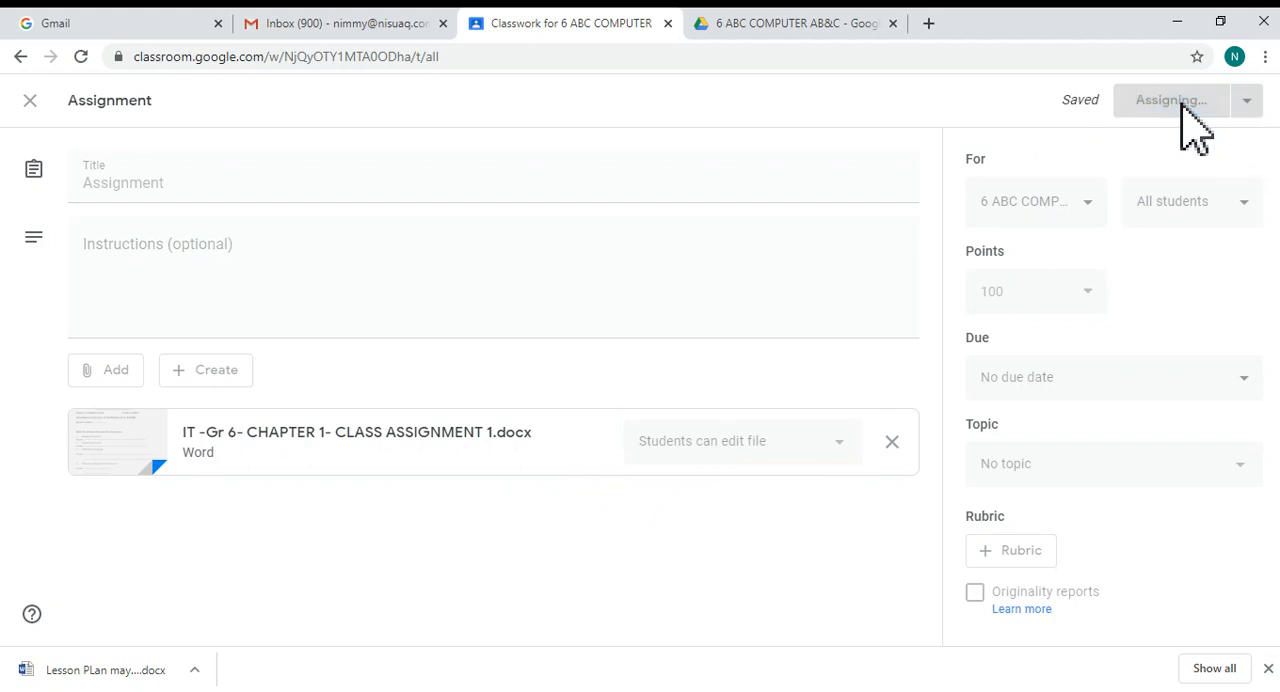
left_click(1170, 100)
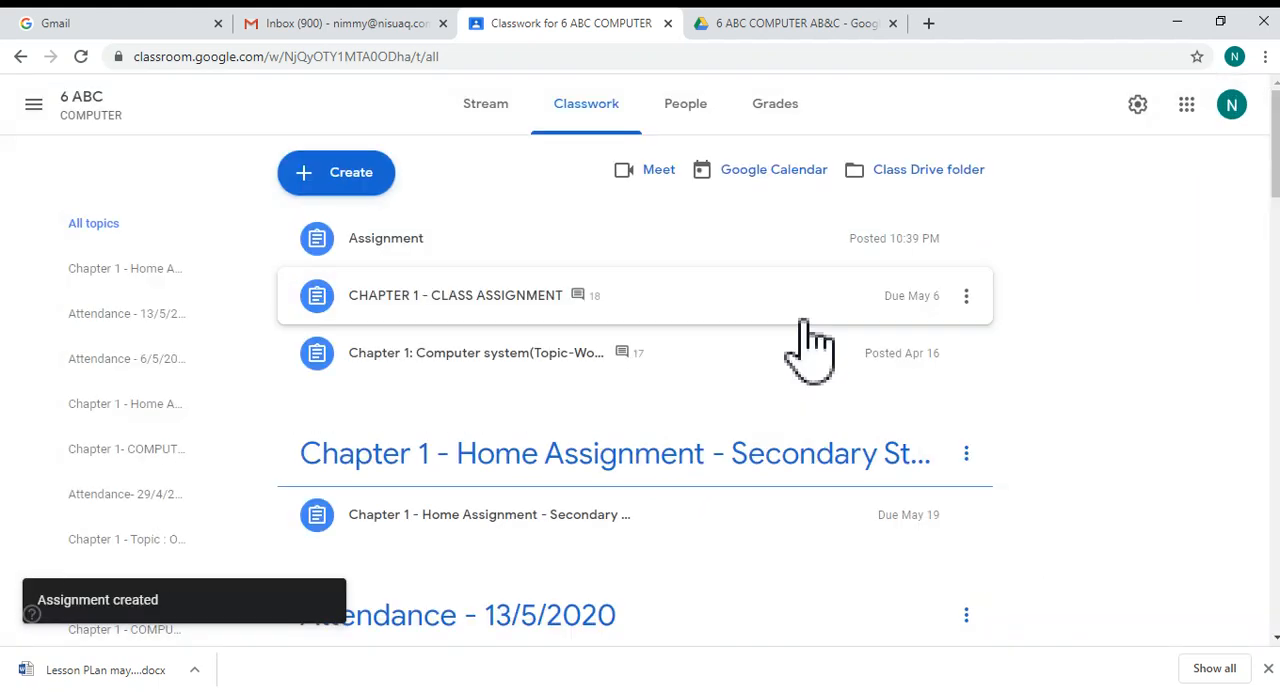
mouse_move(400, 270)
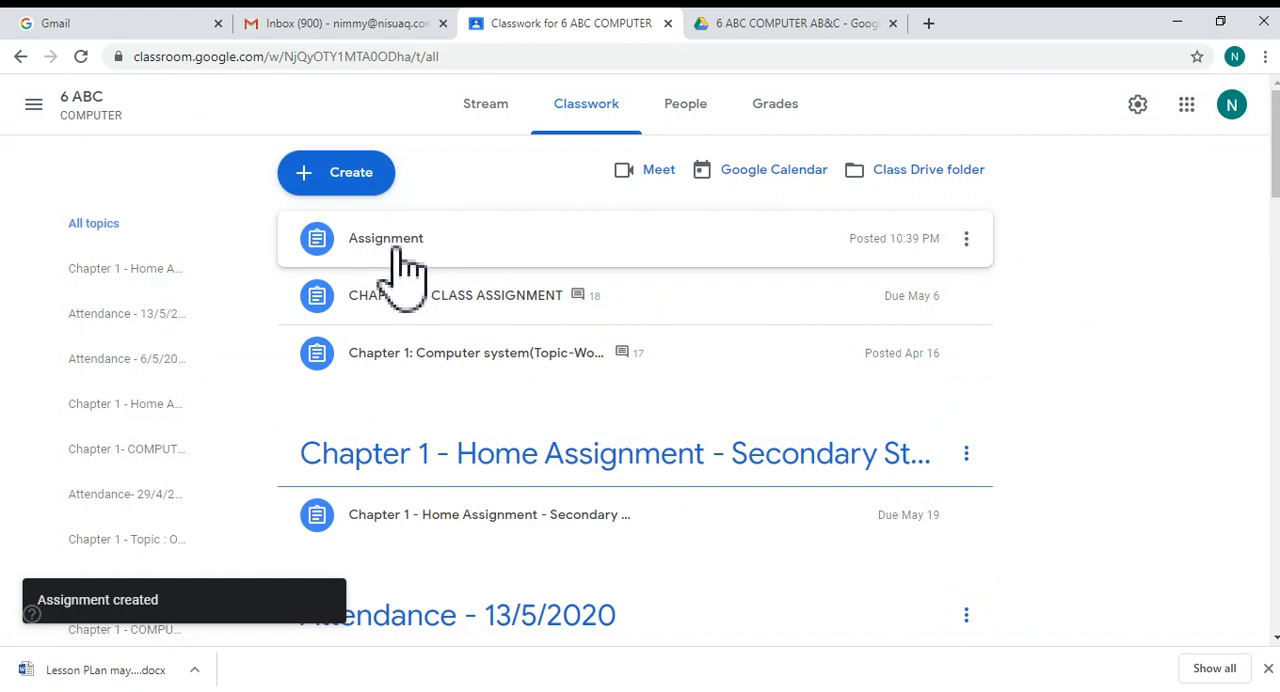
mouse_move(550, 280)
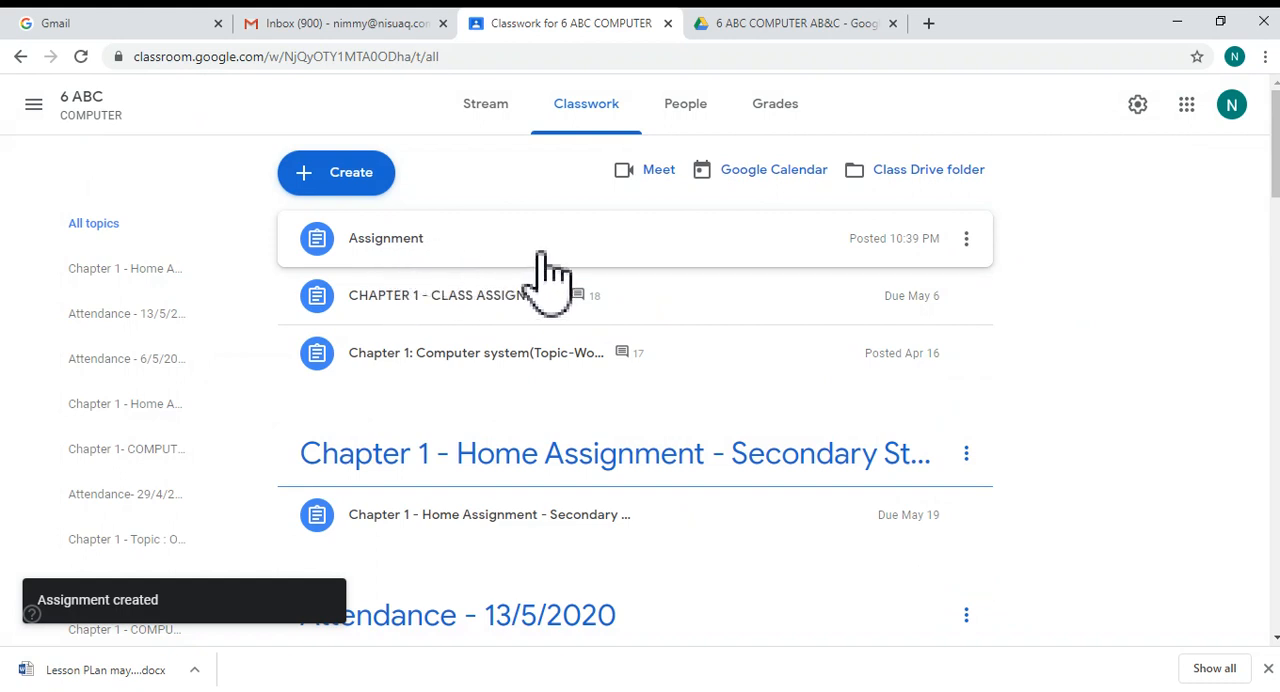